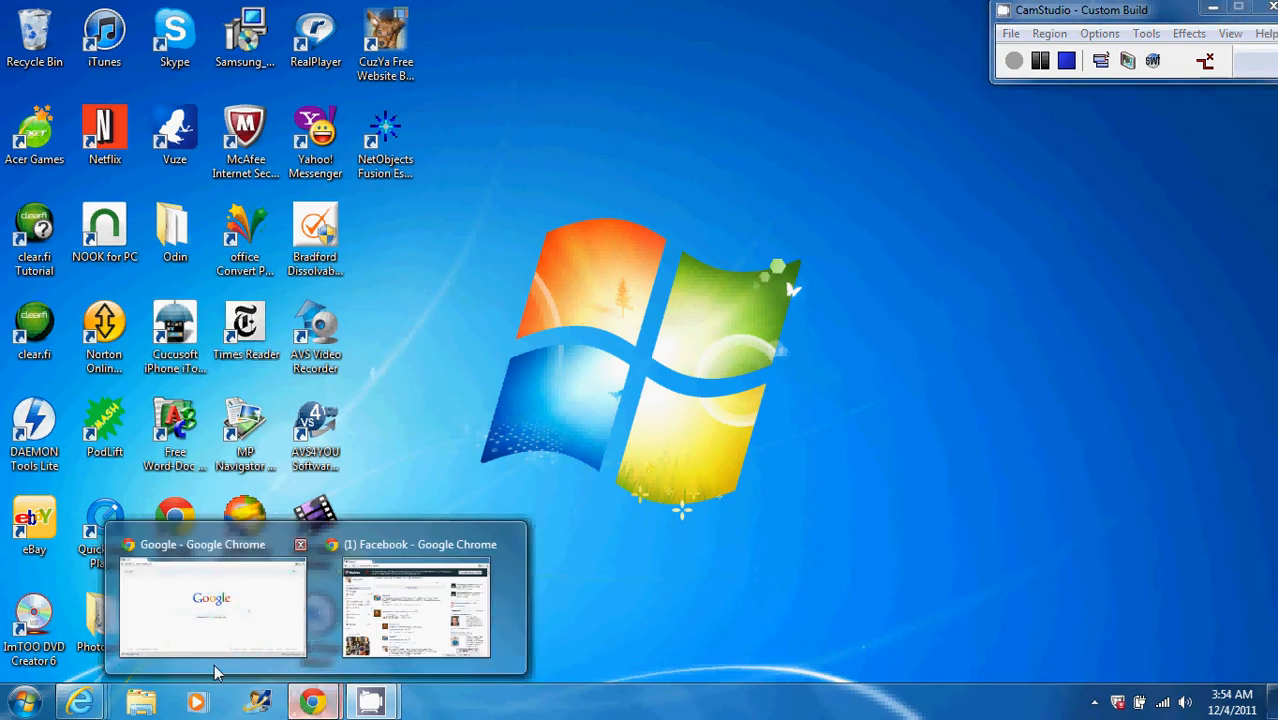
# - Bring up Google Chrome and search Google for 'daemon tools'
pyautogui.click(211, 600)
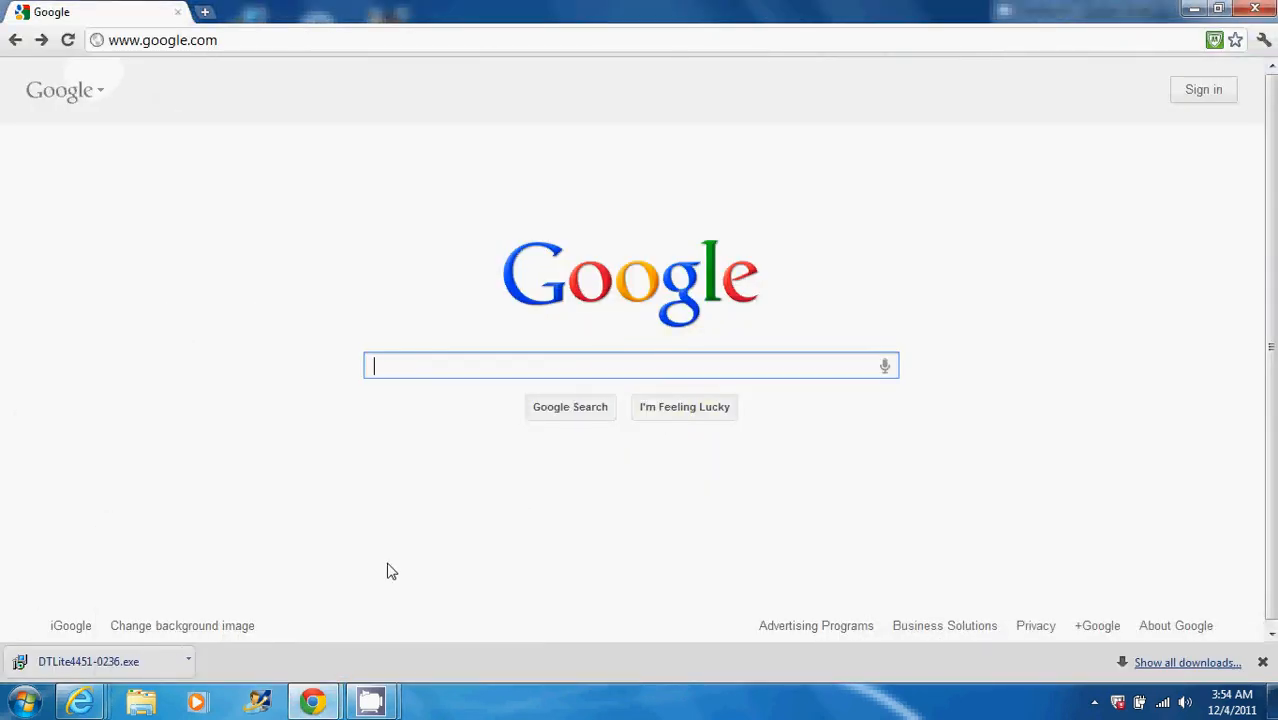
pyautogui.write('d')
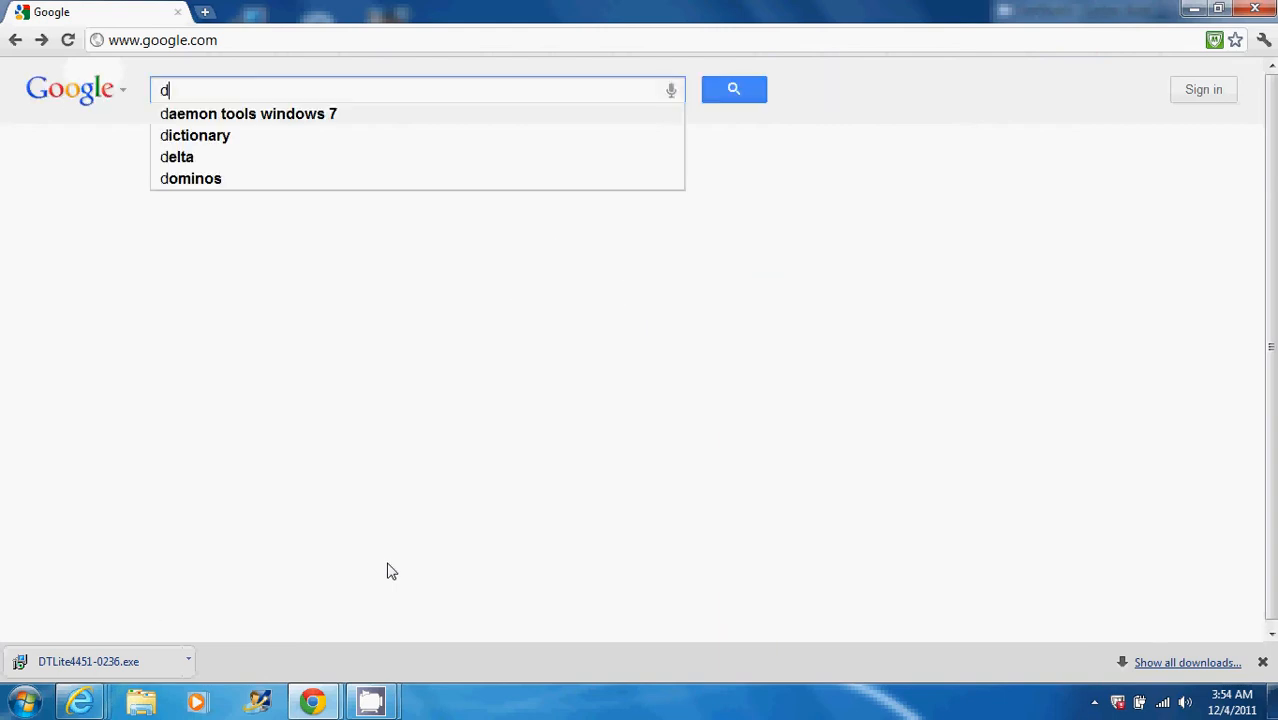
pyautogui.write('aemon tools')
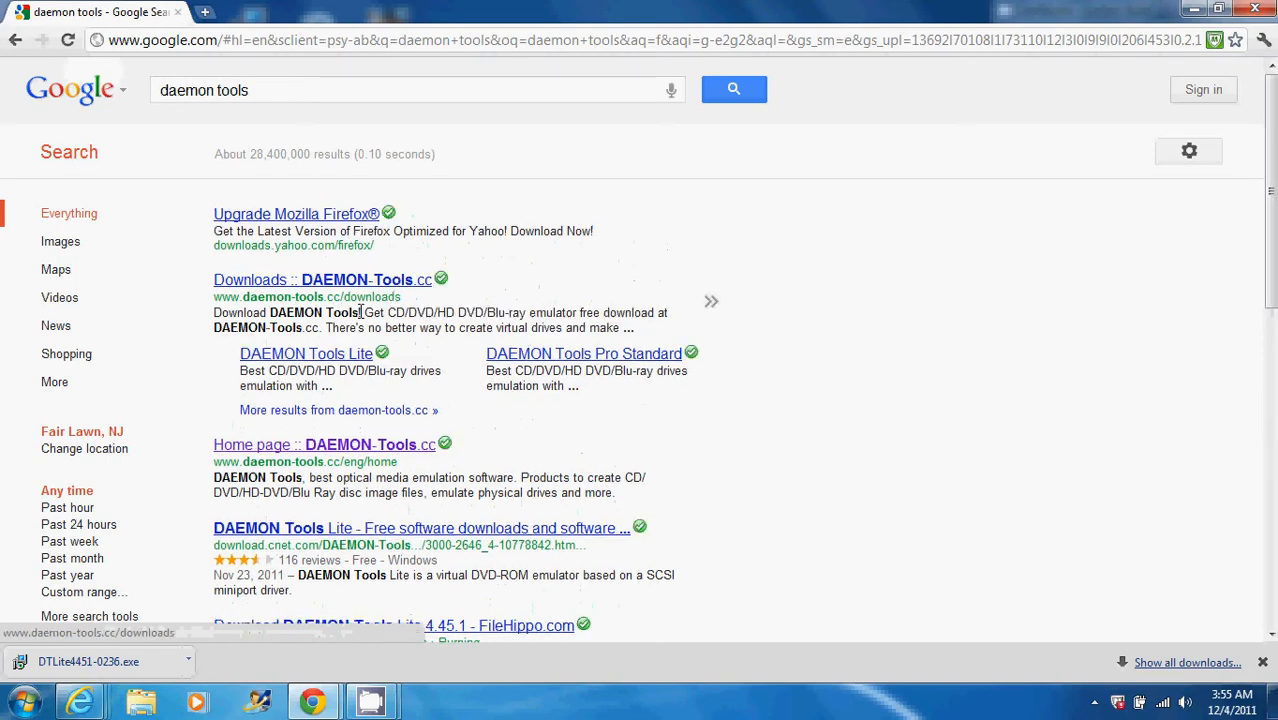
# - Open the 'Downloads :: DAEMON-Tools.cc' result and scroll down the downloads page
pyautogui.click(345, 279)
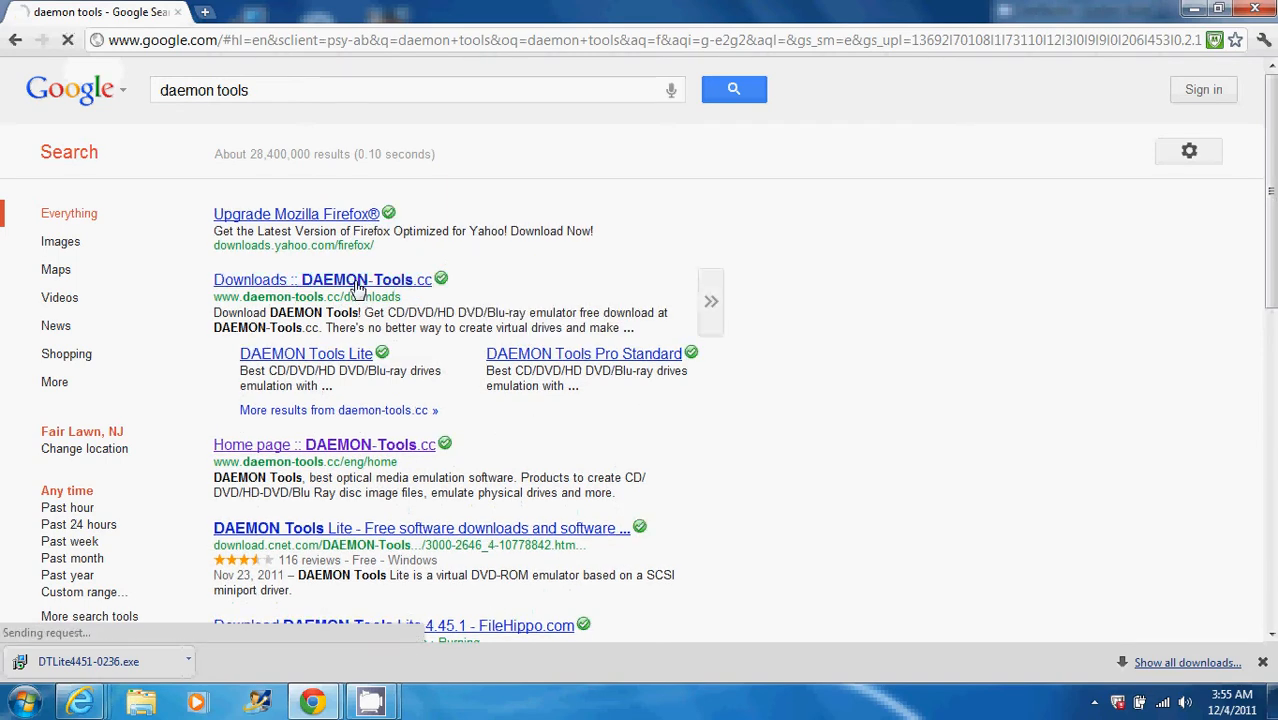
pyautogui.click(350, 279)
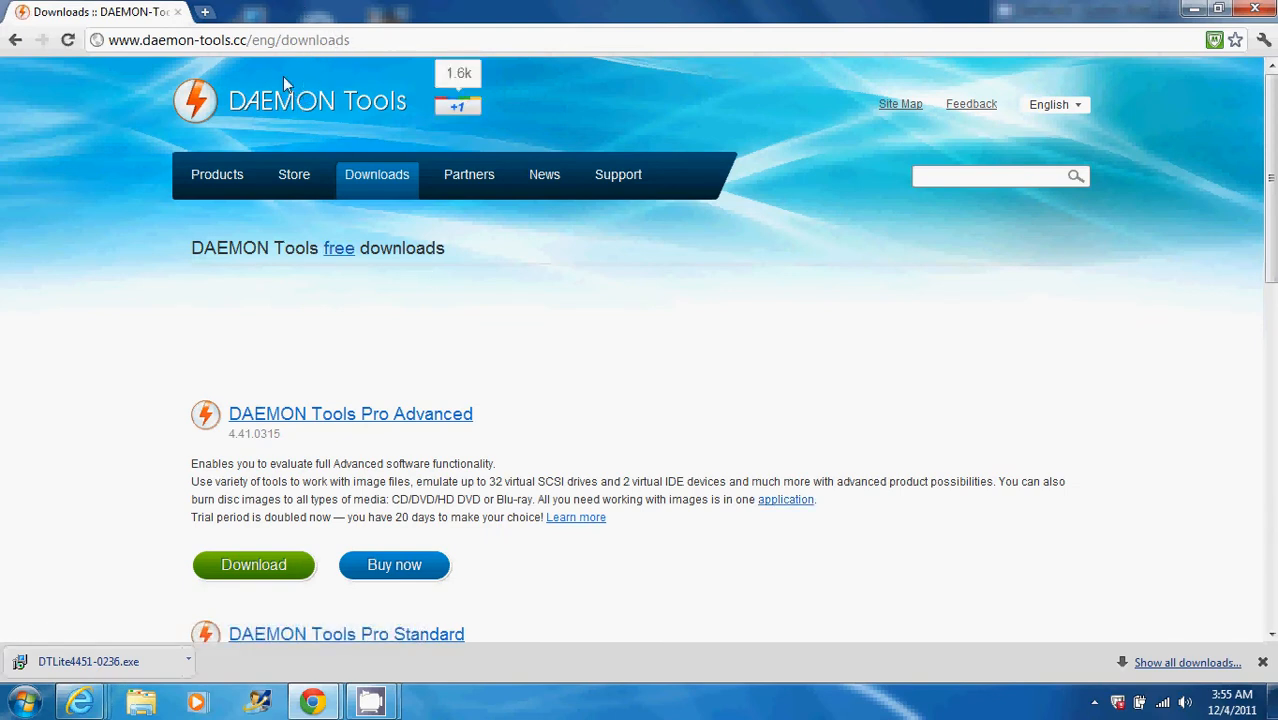
pyautogui.moveTo(462, 220)
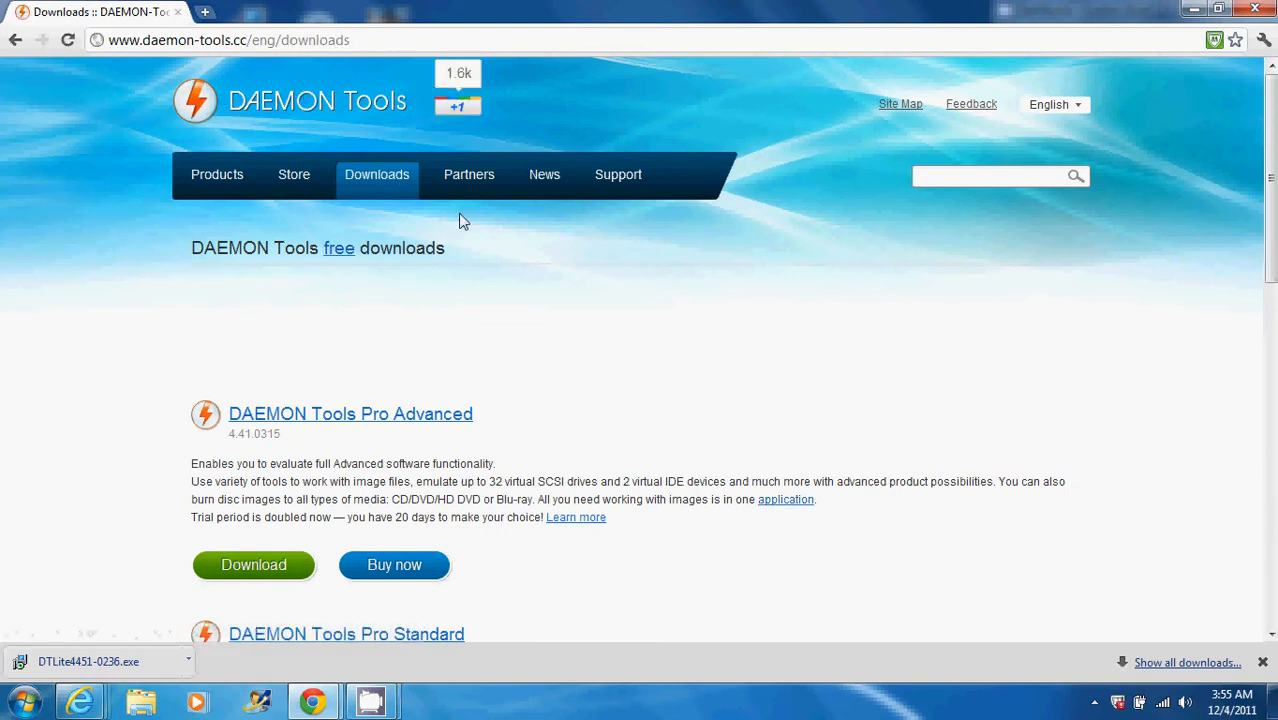
pyautogui.scroll(-3)
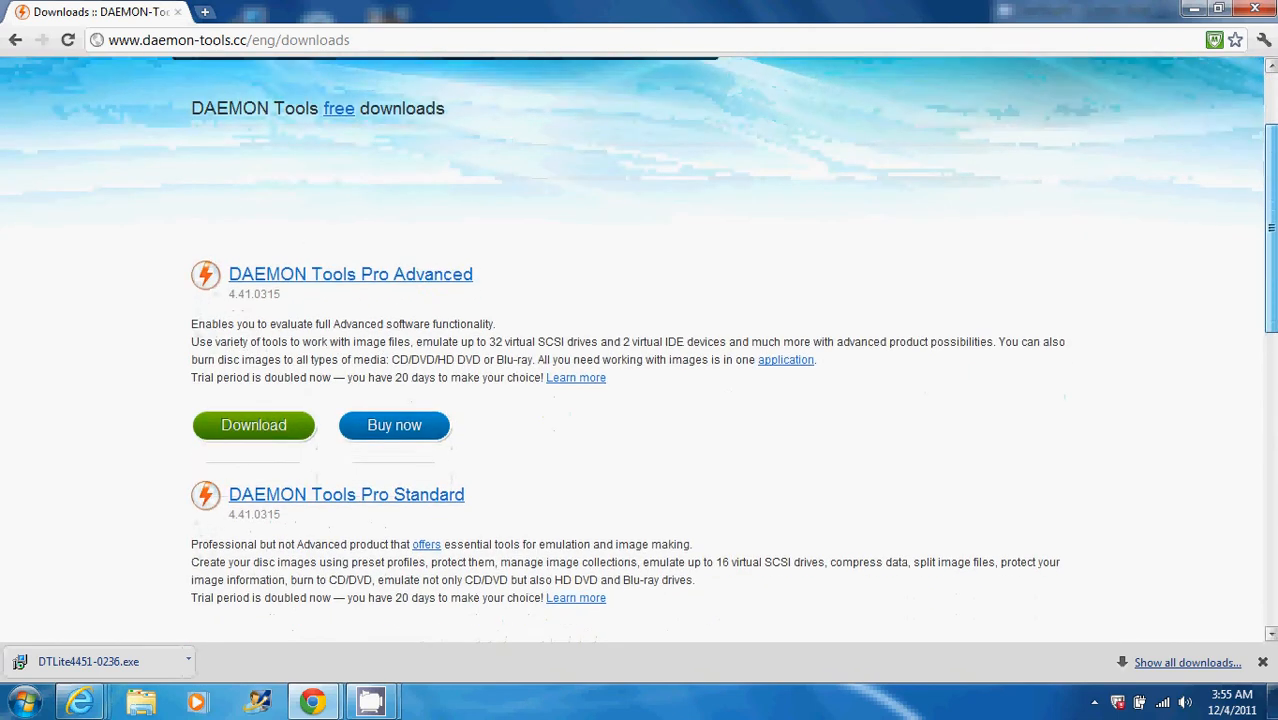
pyautogui.scroll(-3)
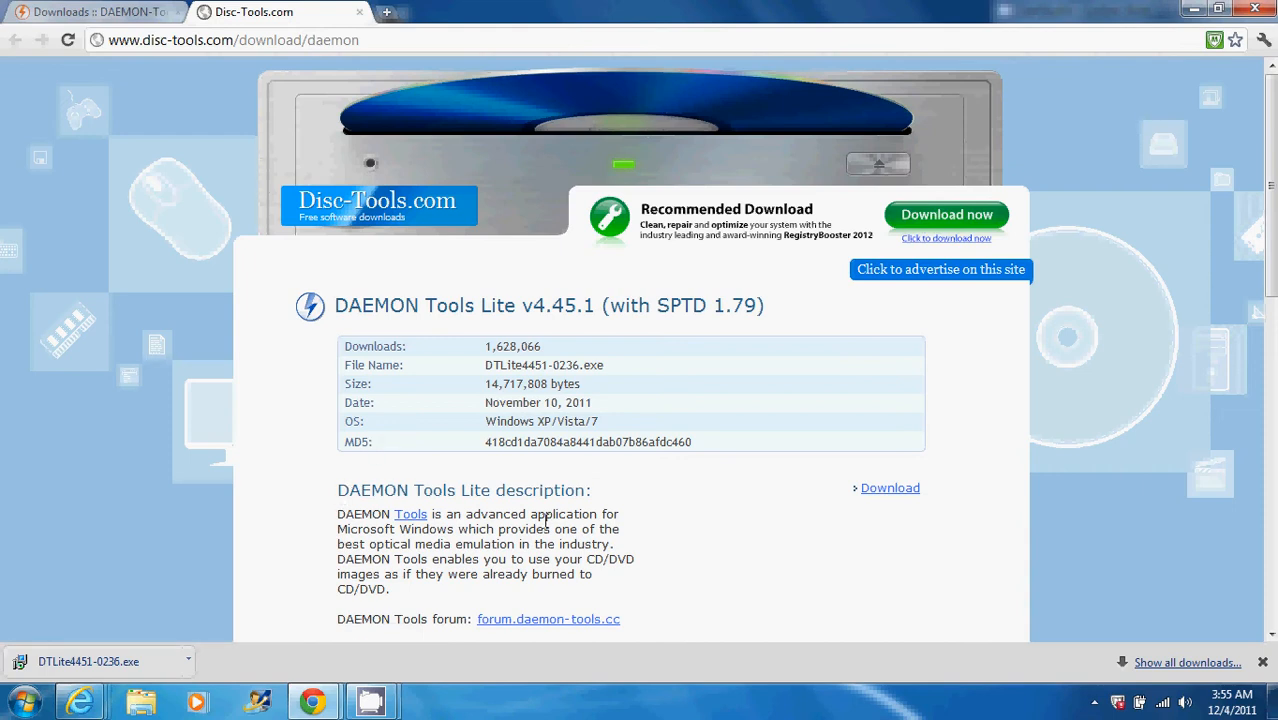
pyautogui.moveTo(926, 241)
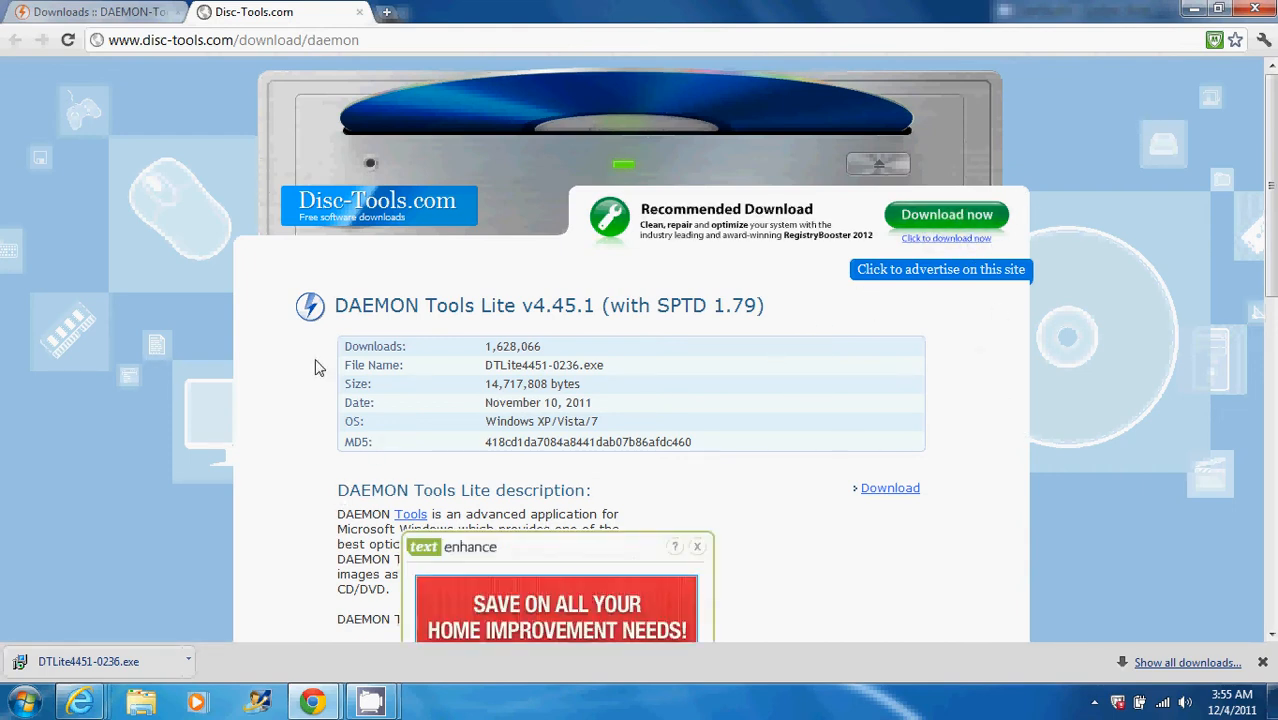
# - Dismiss the TextEnhance ad and download the DAEMON Tools Lite v4.45.1 installer
pyautogui.click(697, 546)
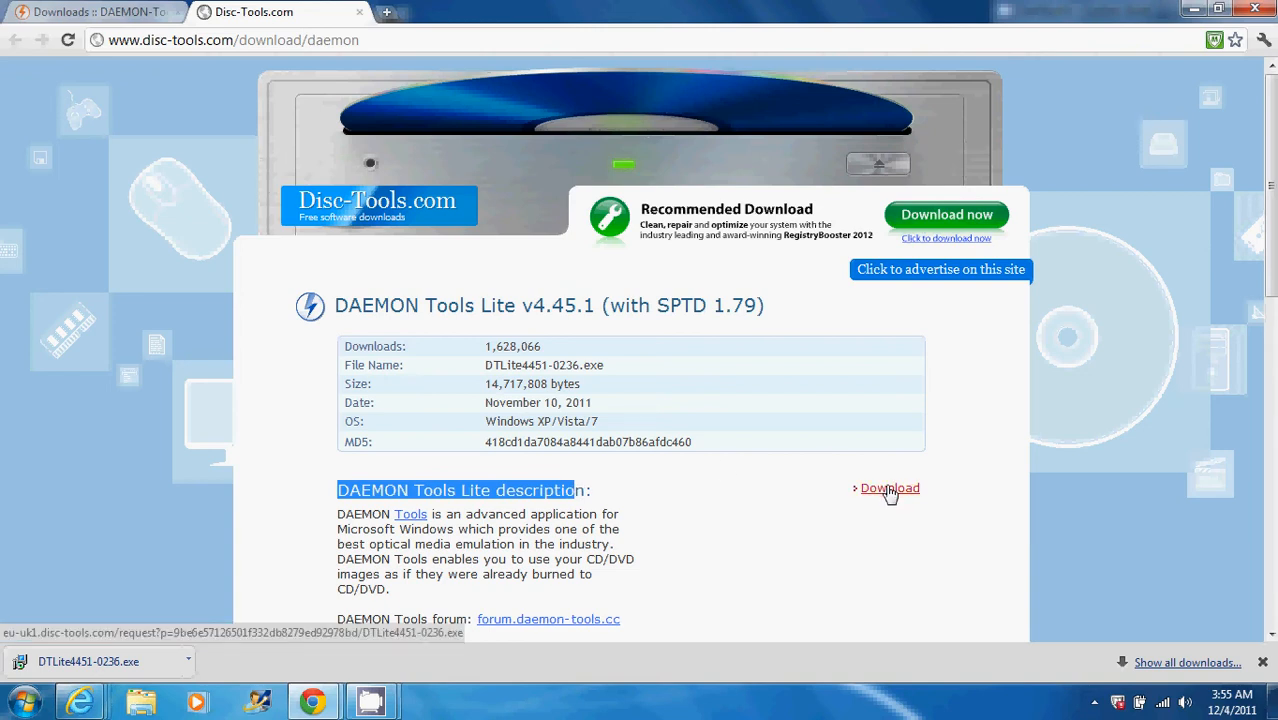
pyautogui.click(889, 488)
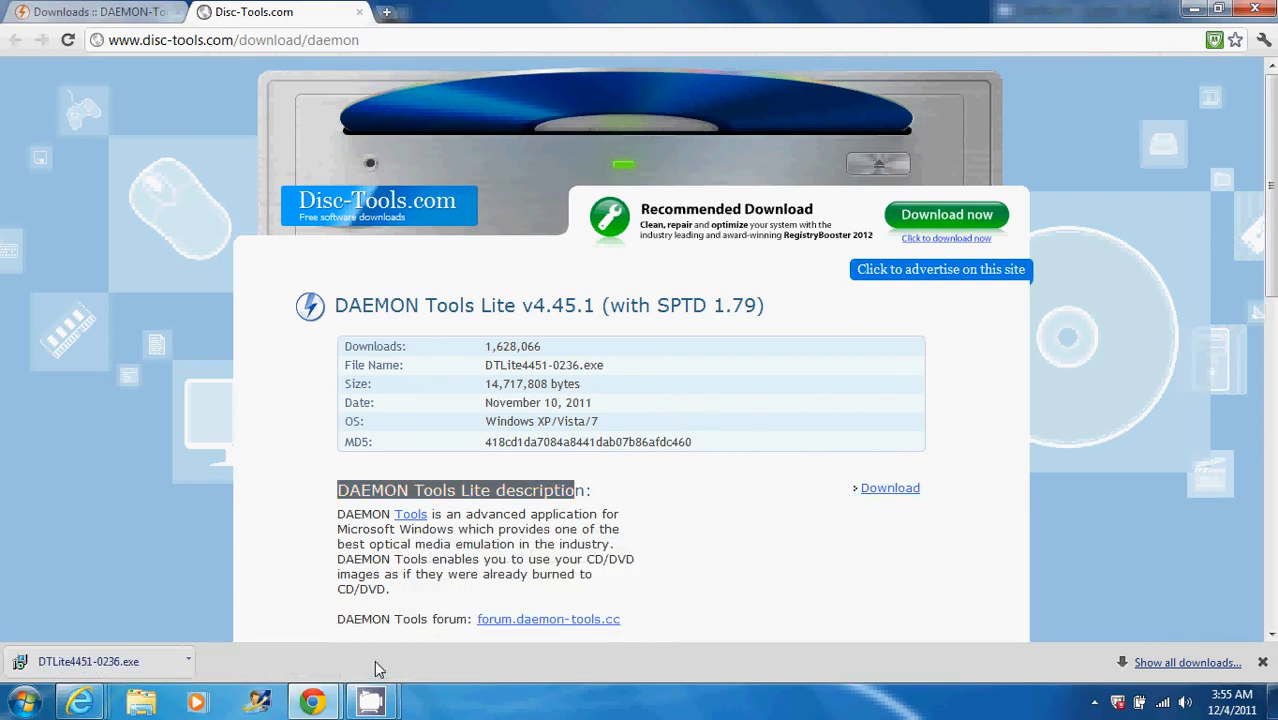
pyautogui.moveTo(1119, 568)
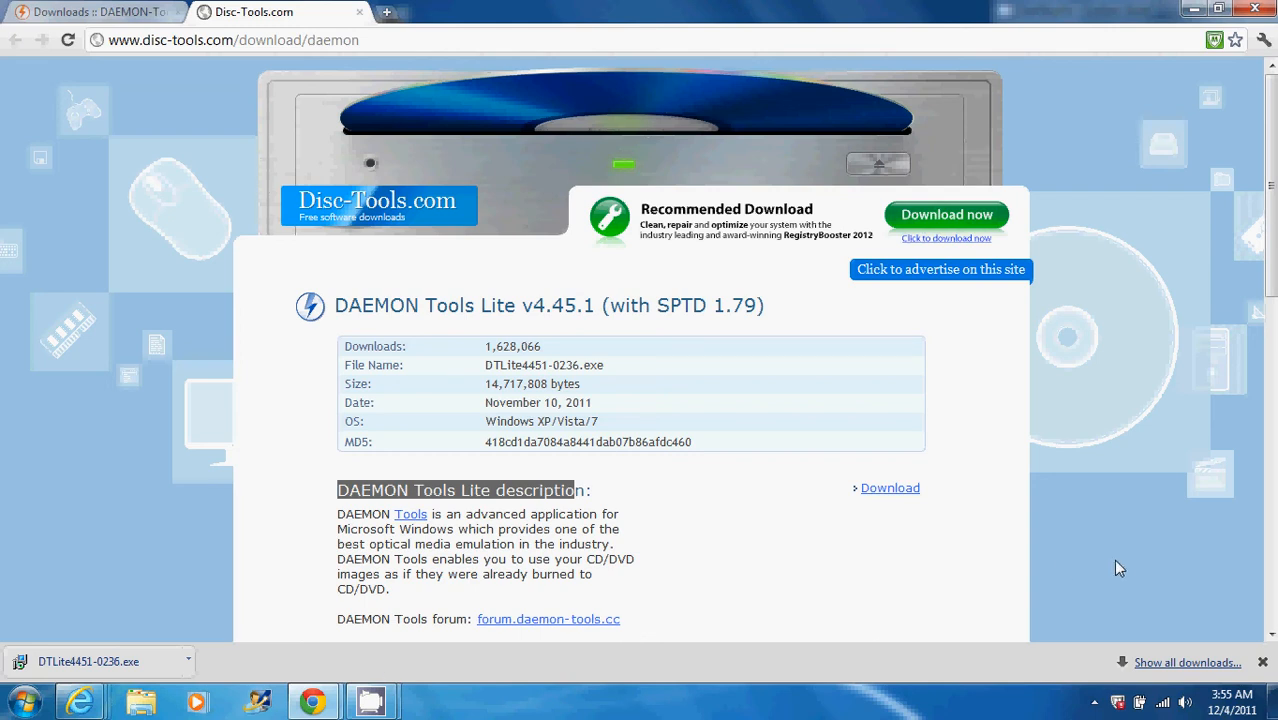
pyautogui.moveTo(1125, 568)
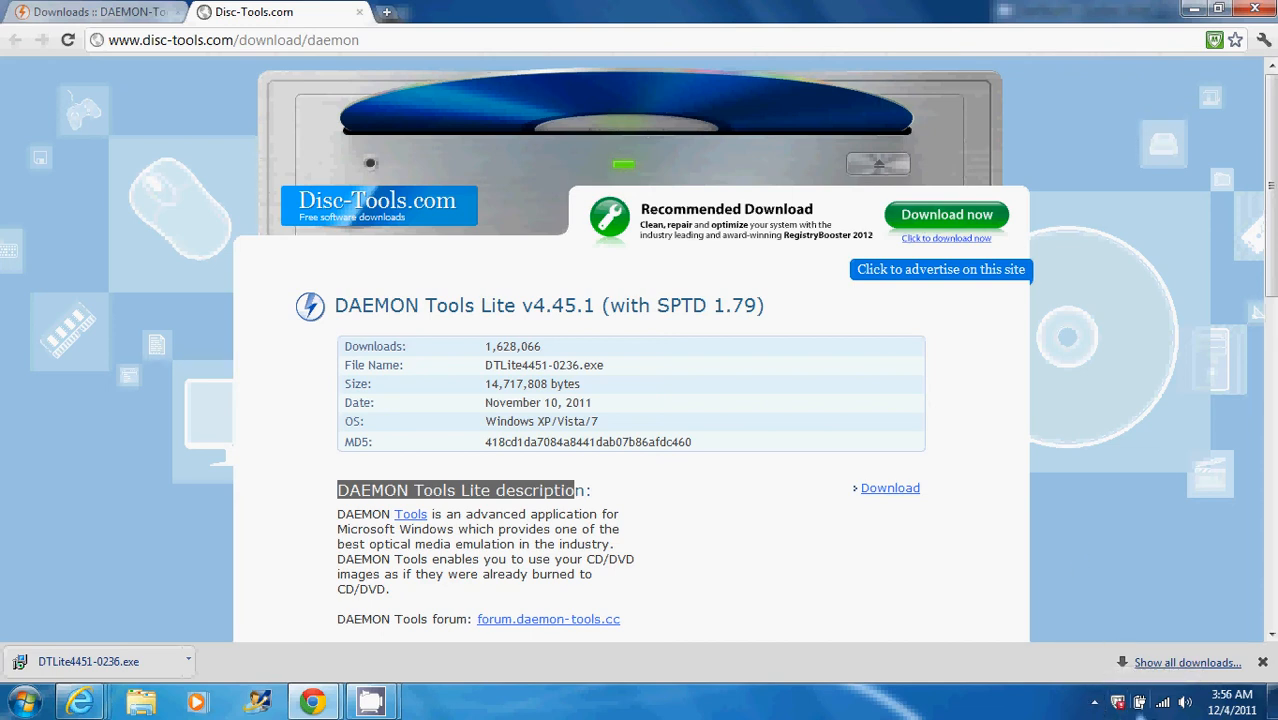
pyautogui.moveTo(1095, 705)
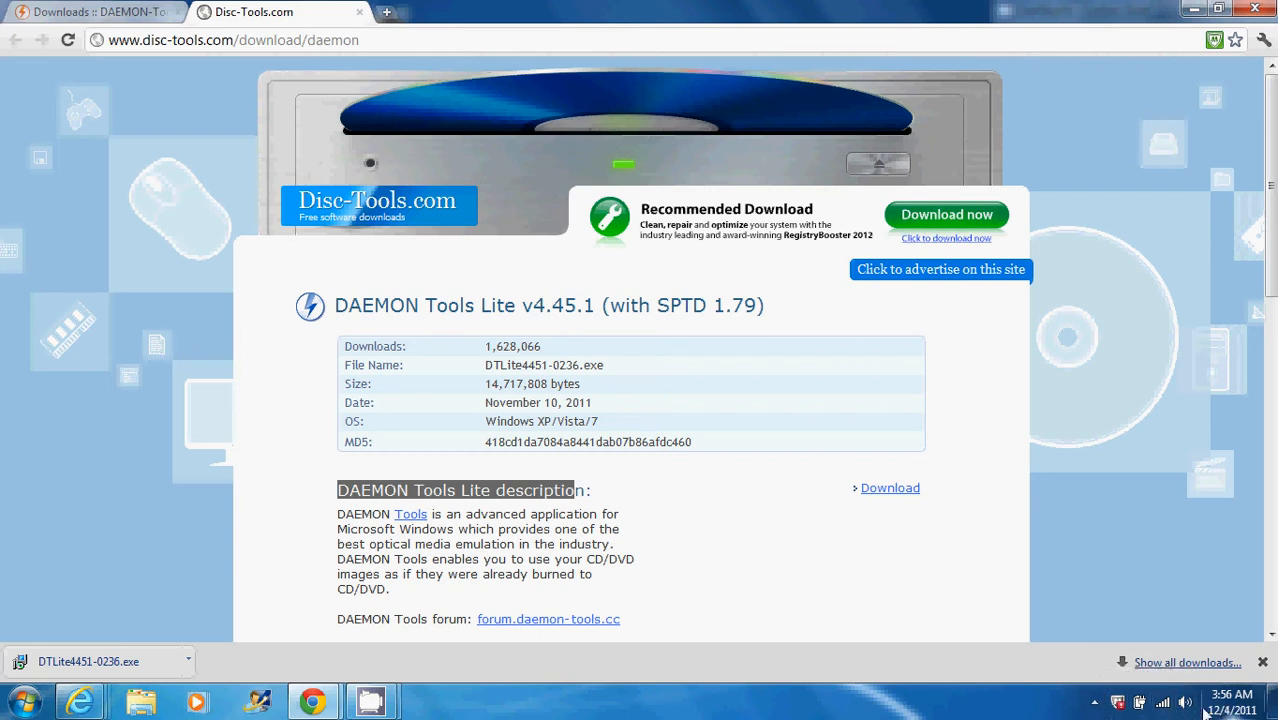
pyautogui.moveTo(1098, 704)
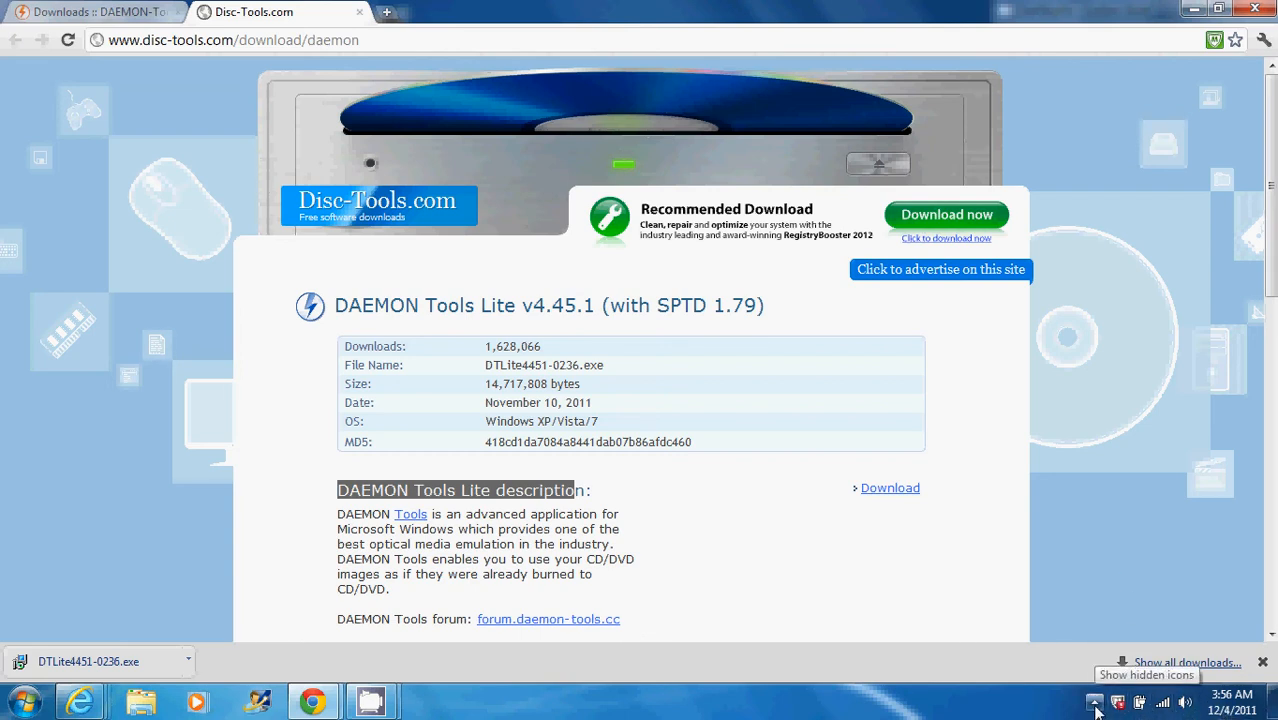
# - Open the DAEMON Tools Lite tray menu showing virtual drive DT-0 (E:) with no media
pyautogui.click(1095, 702)
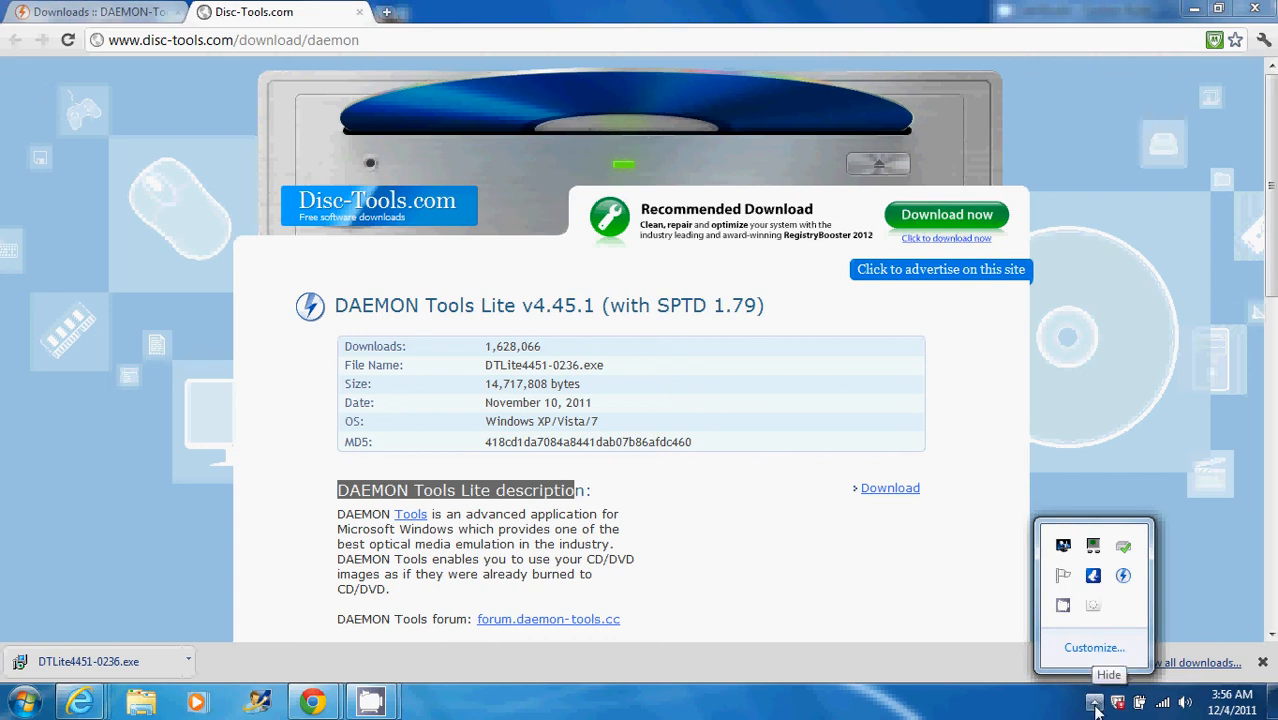
pyautogui.moveTo(1123, 576)
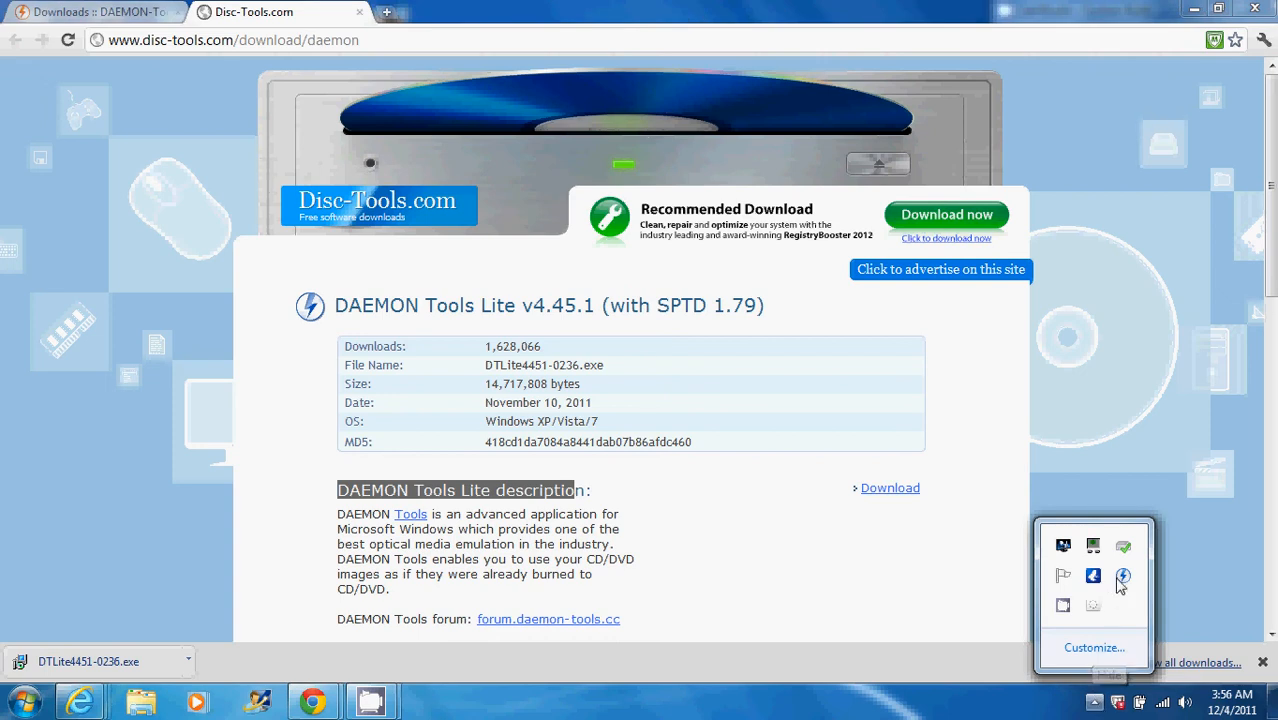
pyautogui.moveTo(1122, 576)
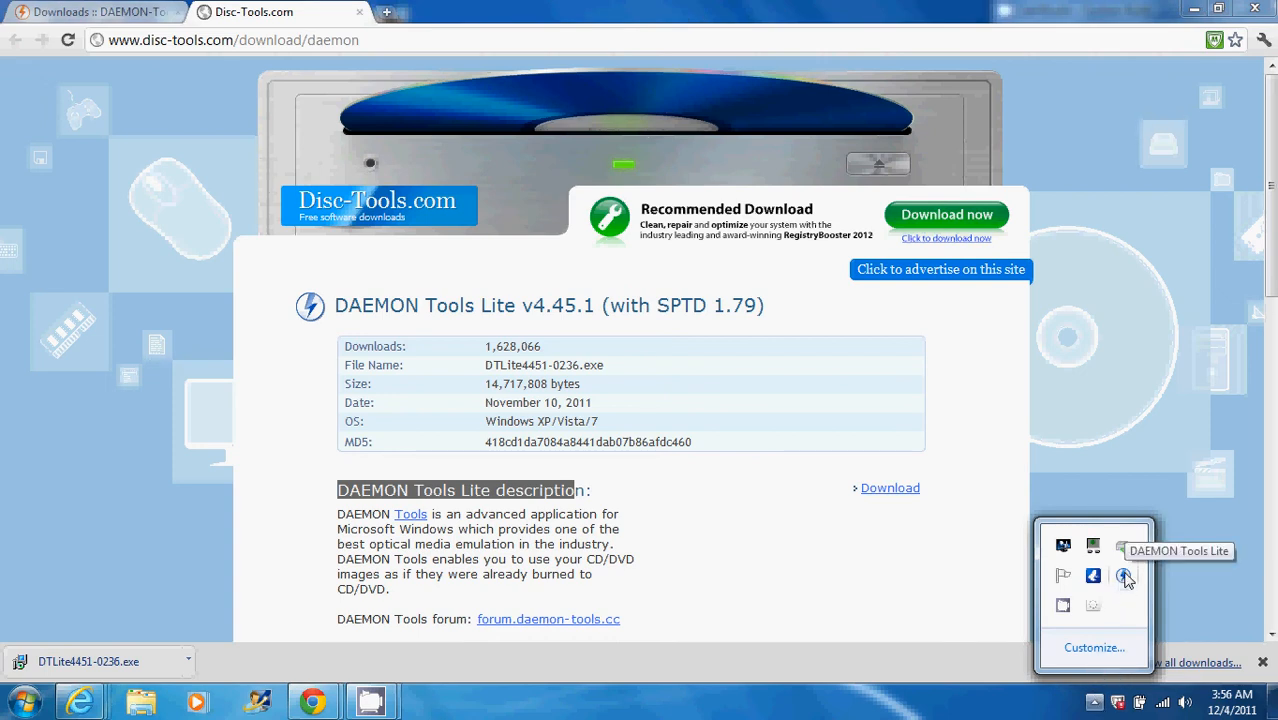
pyautogui.moveTo(1124, 588)
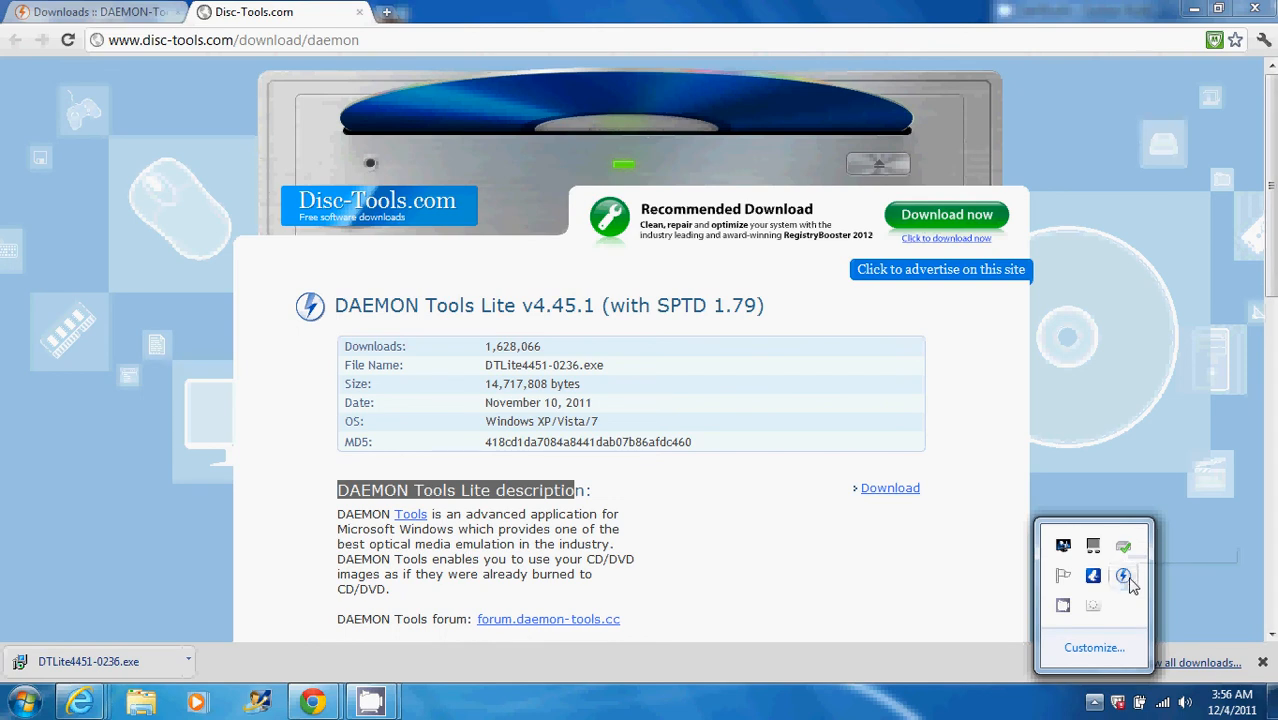
pyautogui.click(1123, 576)
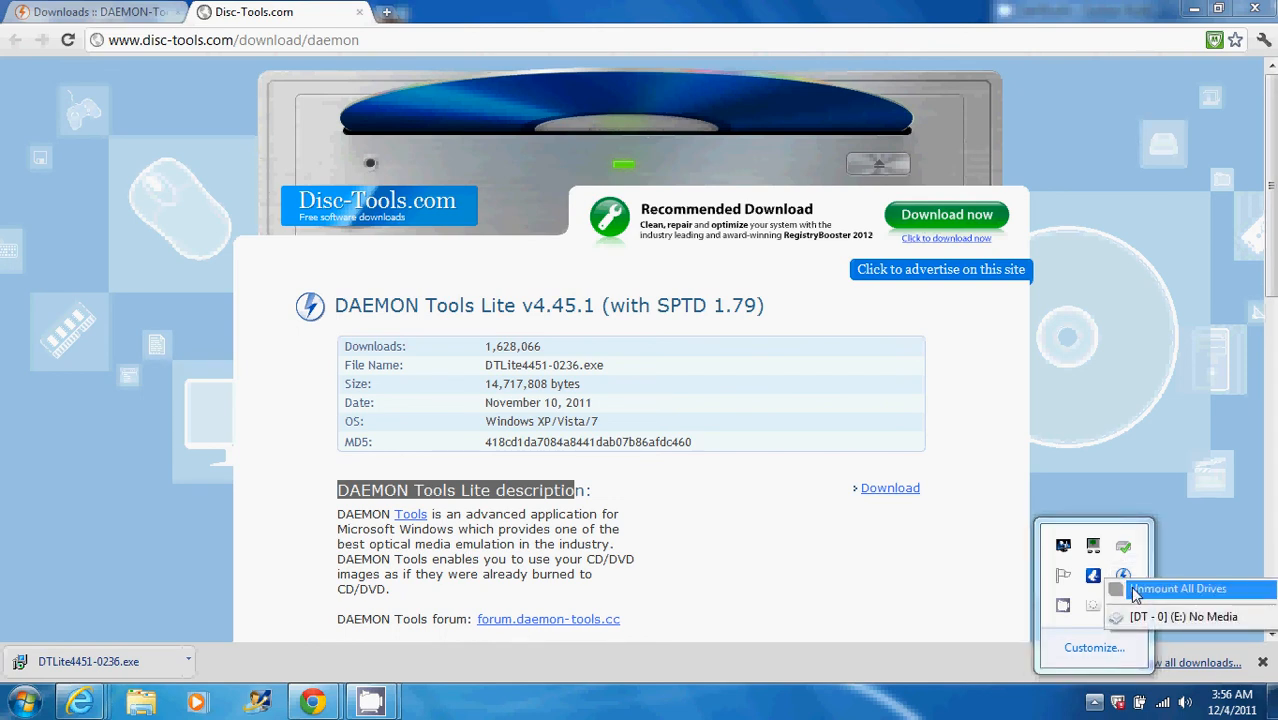
pyautogui.moveTo(1135, 593)
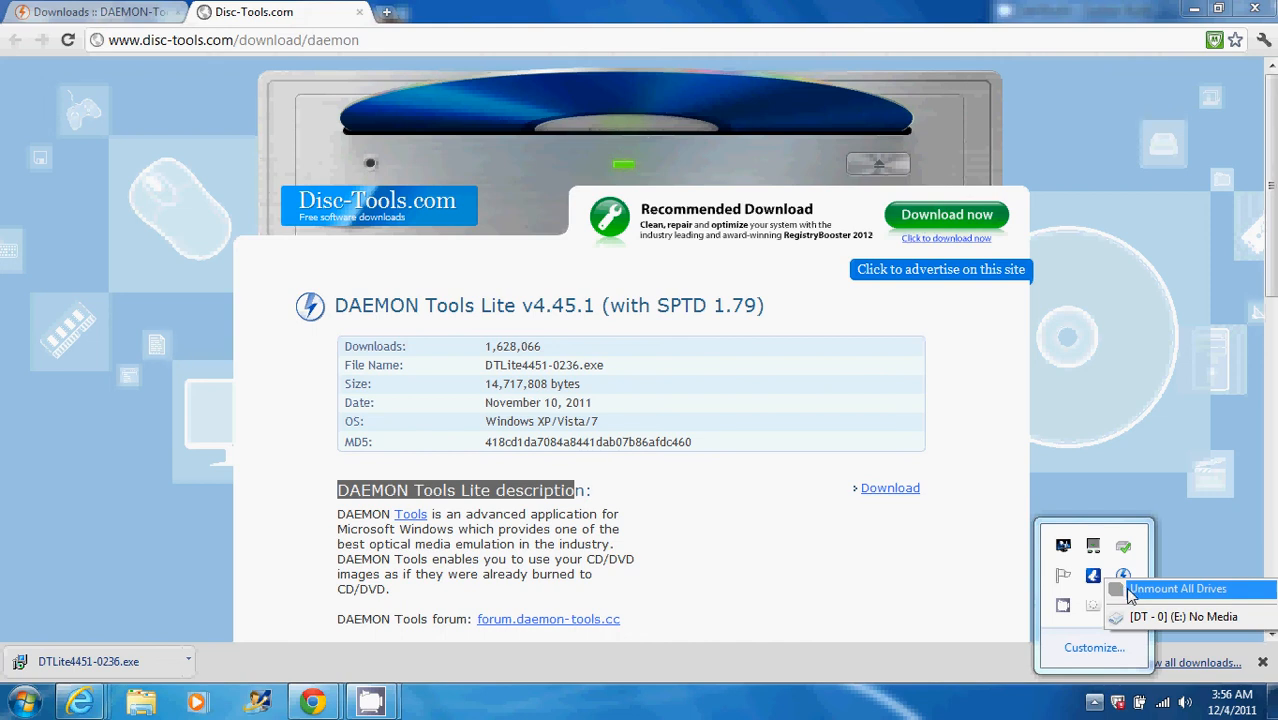
pyautogui.moveTo(1137, 602)
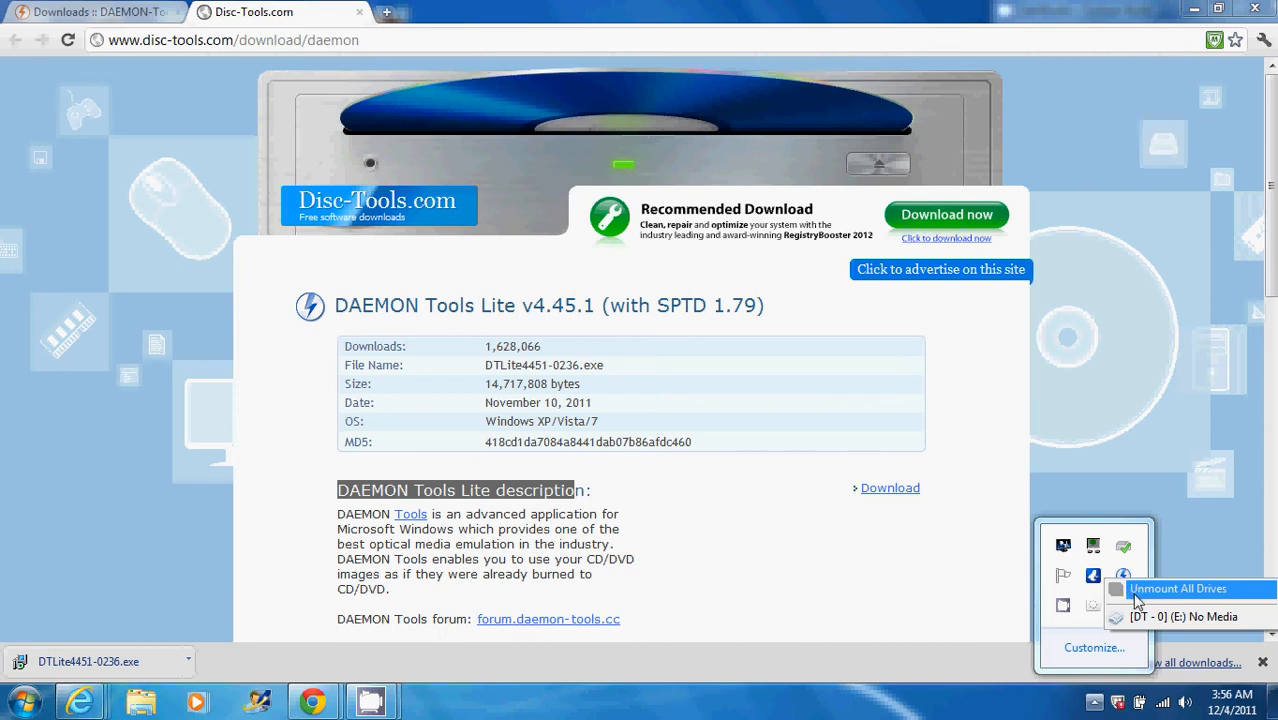
pyautogui.moveTo(1150, 618)
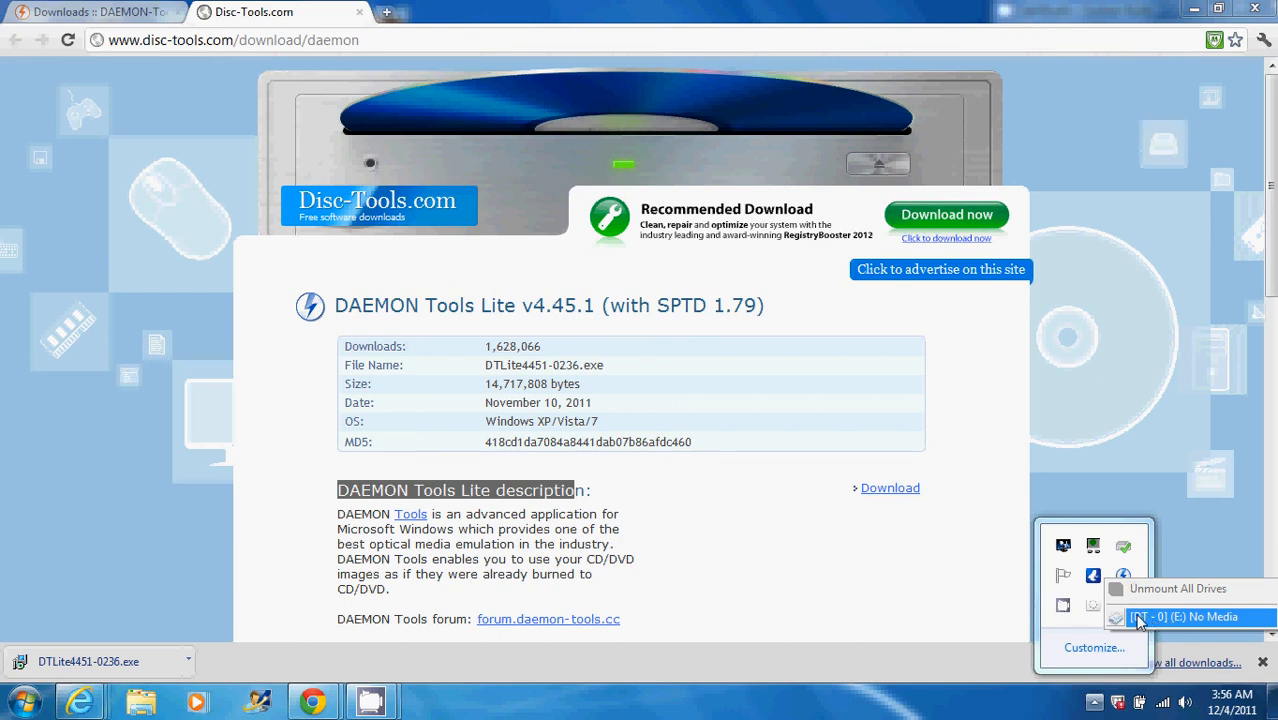
pyautogui.moveTo(1145, 620)
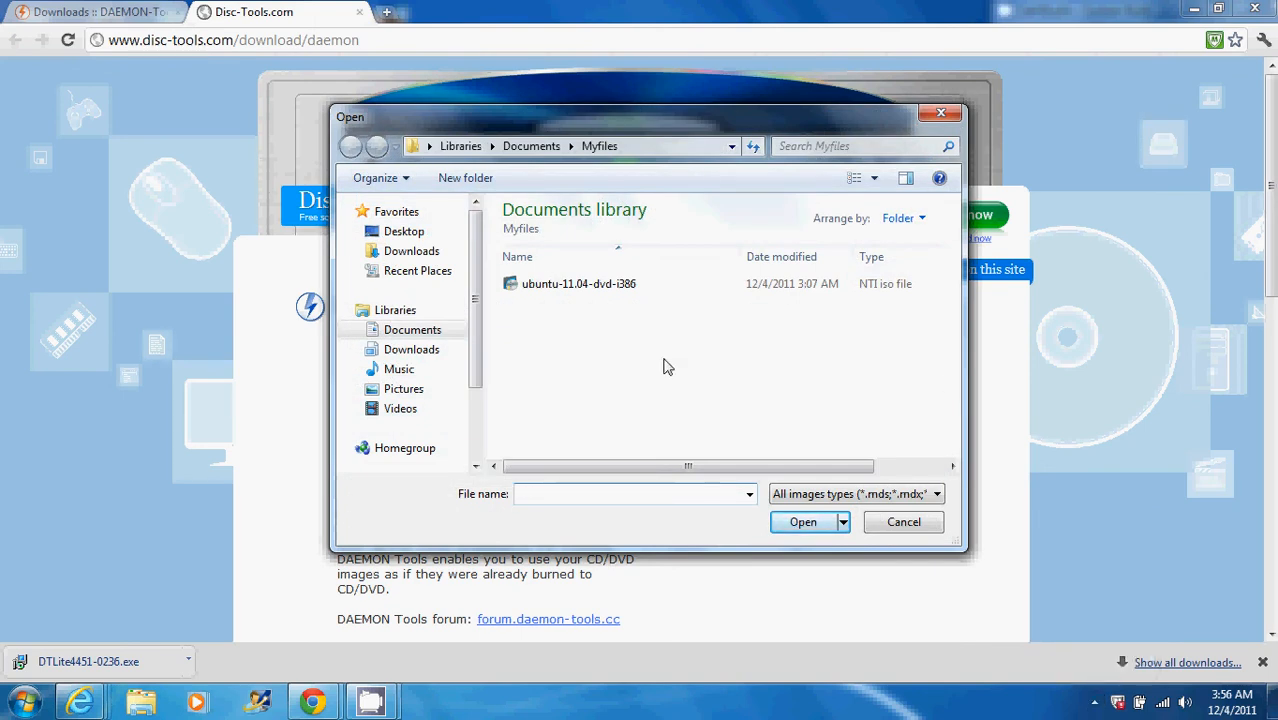
pyautogui.moveTo(607, 374)
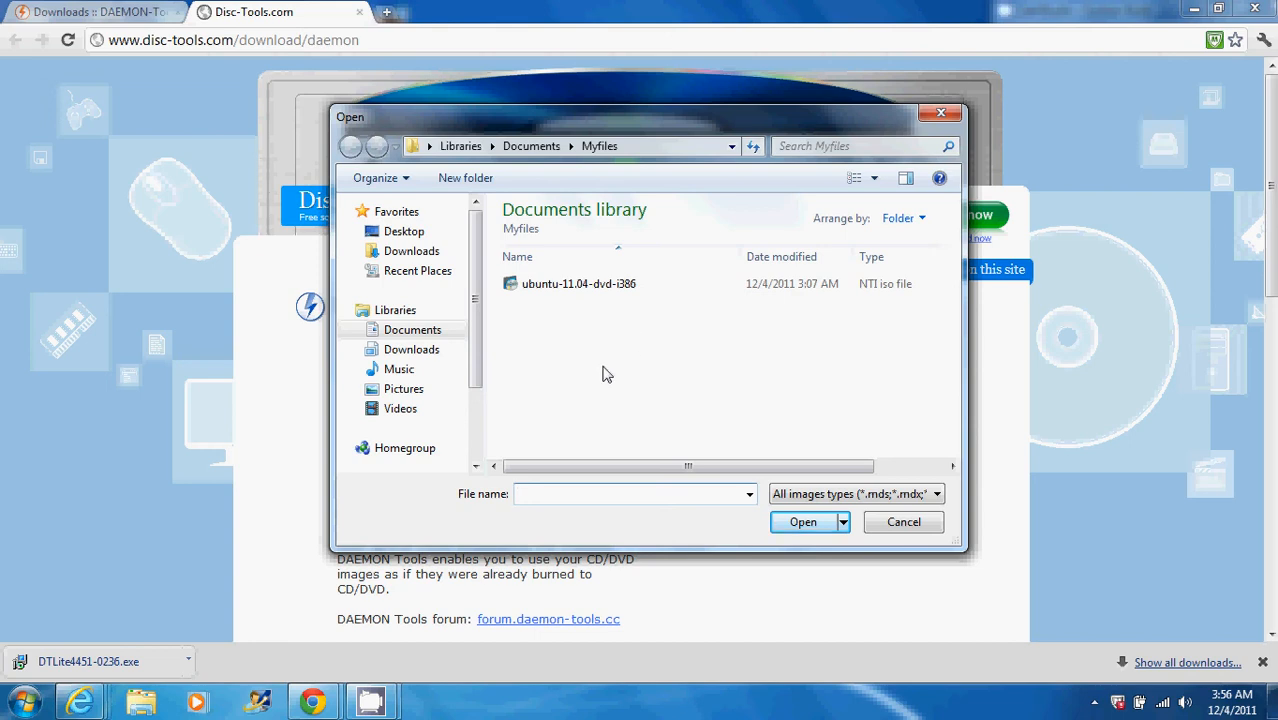
pyautogui.moveTo(603, 291)
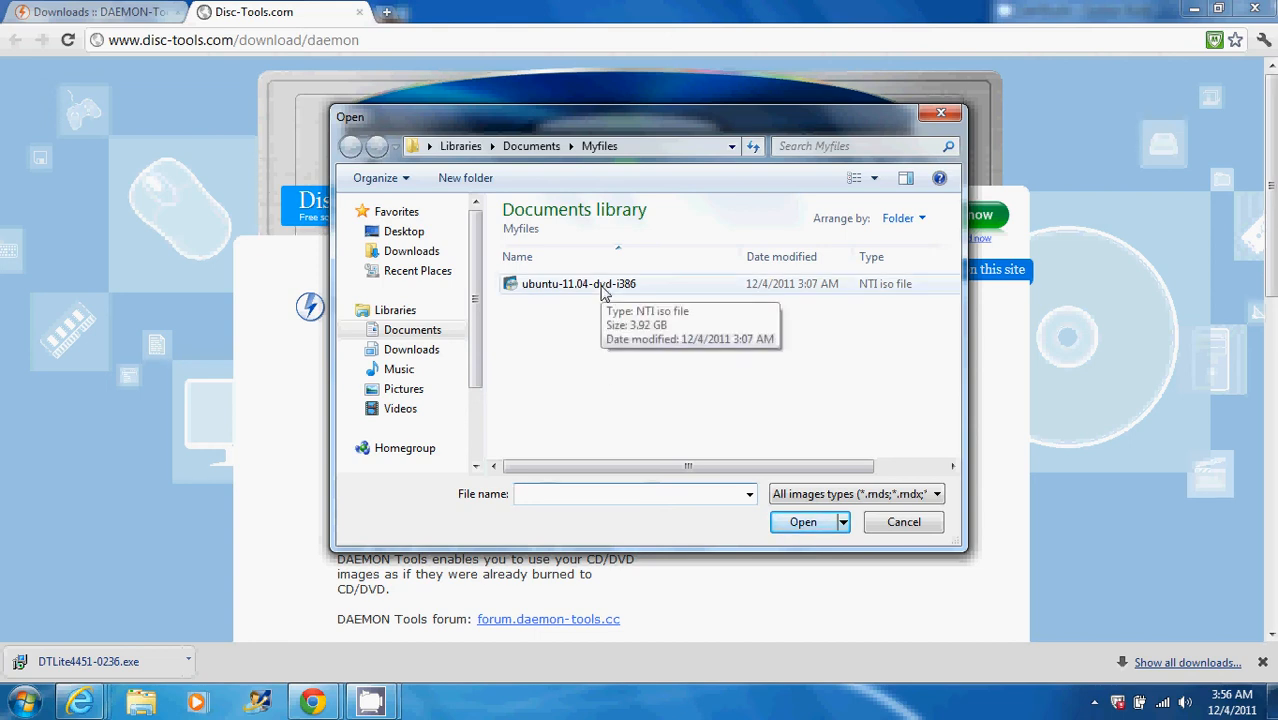
# - Mount ubuntu-11.04-dvd-i386 from the Myfiles folder into virtual drive E
pyautogui.click(576, 283)
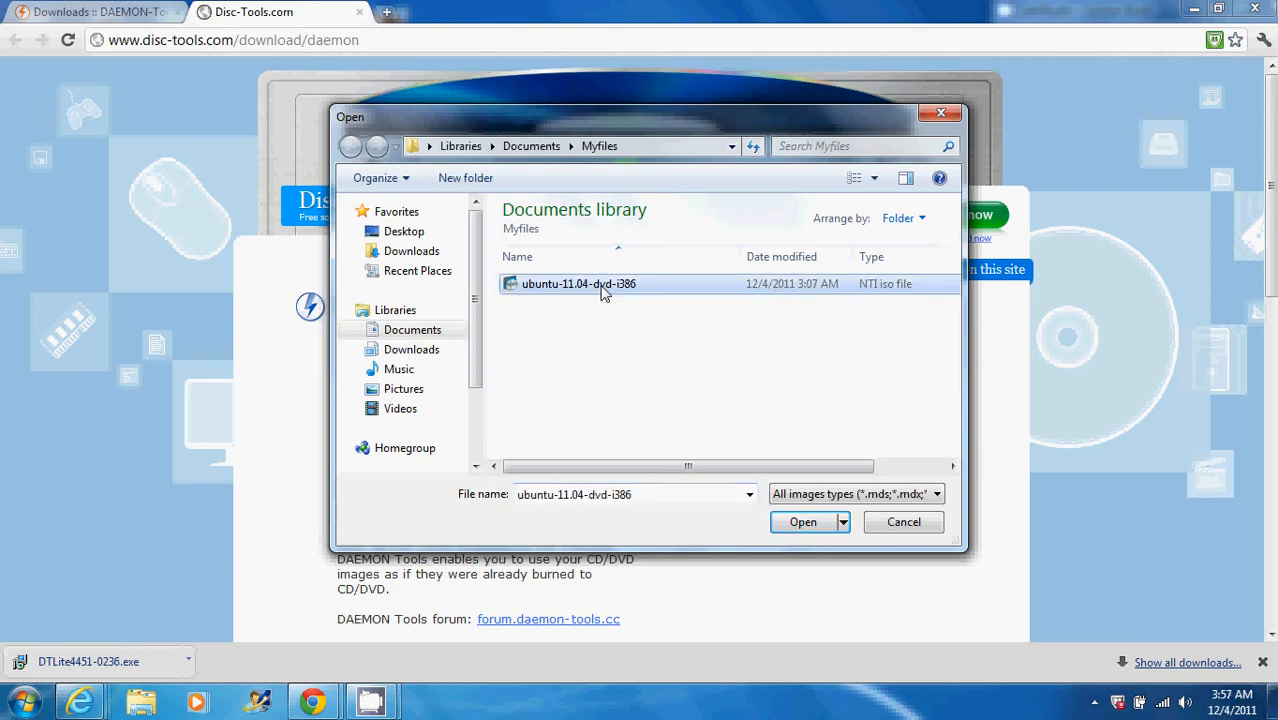
pyautogui.moveTo(640, 330)
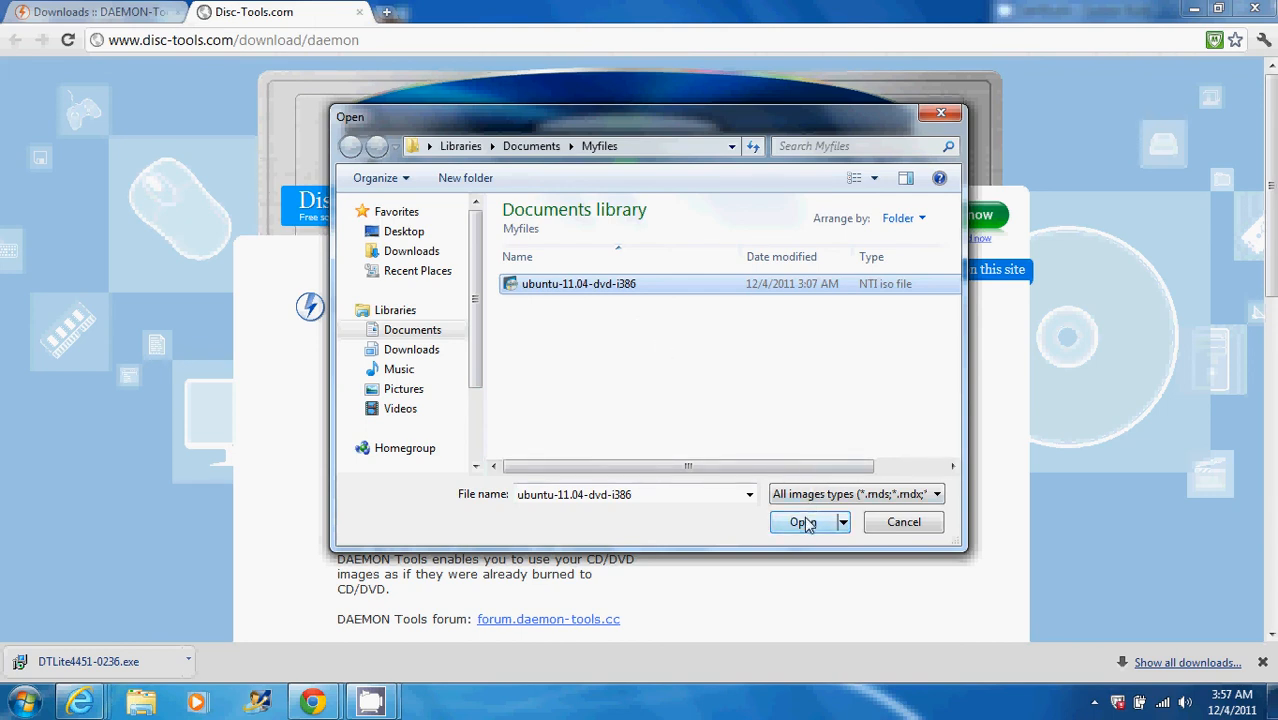
pyautogui.click(800, 522)
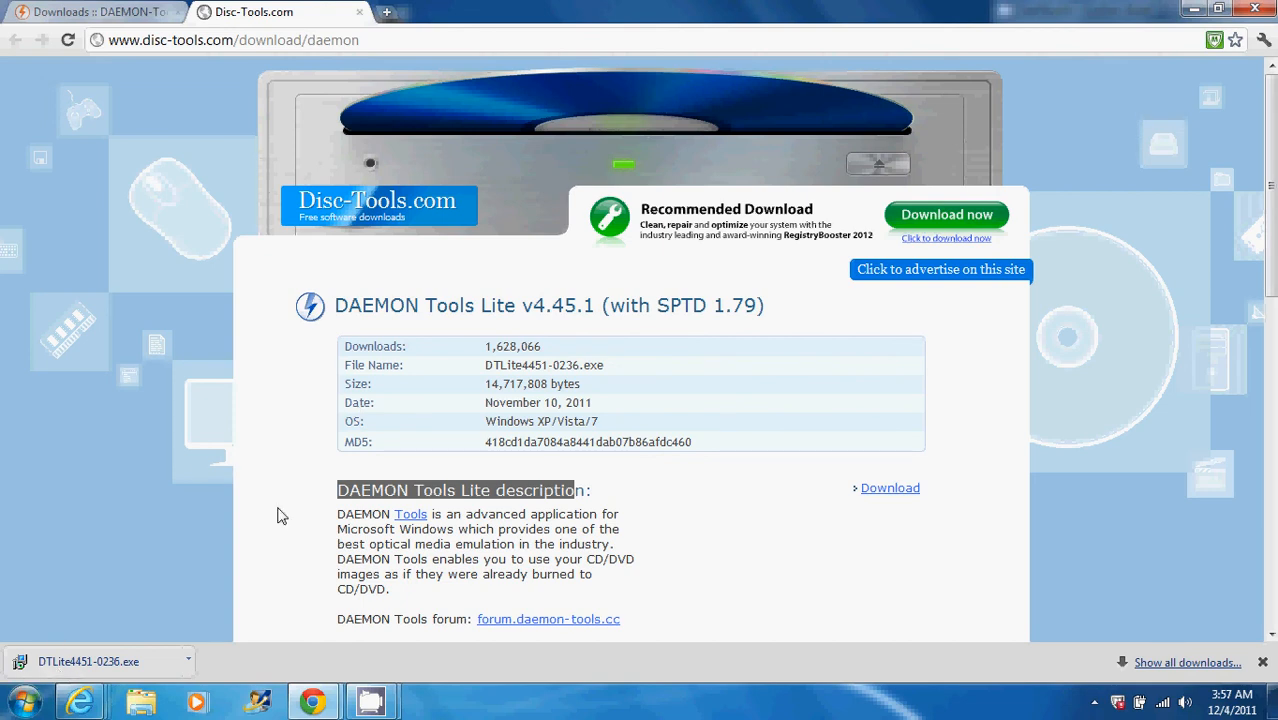
pyautogui.moveTo(28, 595)
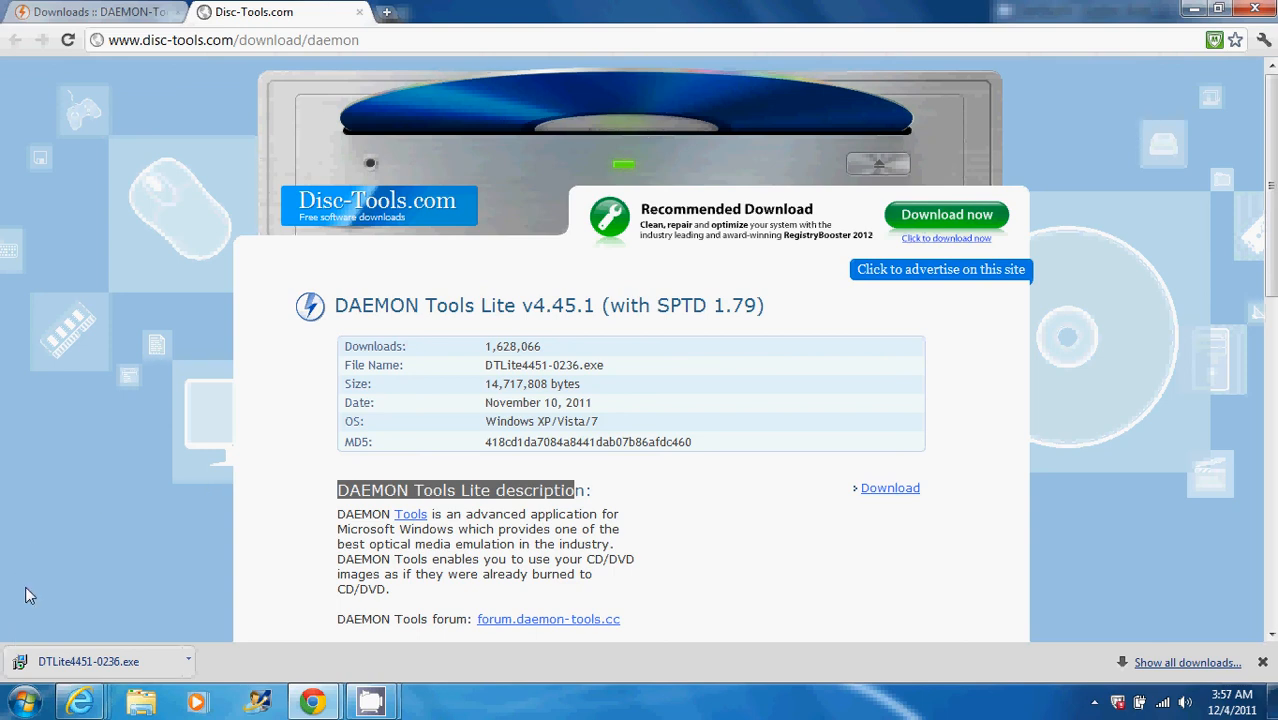
# - Open Computer from the Start menu to see BD-ROM Drive (E:) Install Ubuntu
pyautogui.click(25, 711)
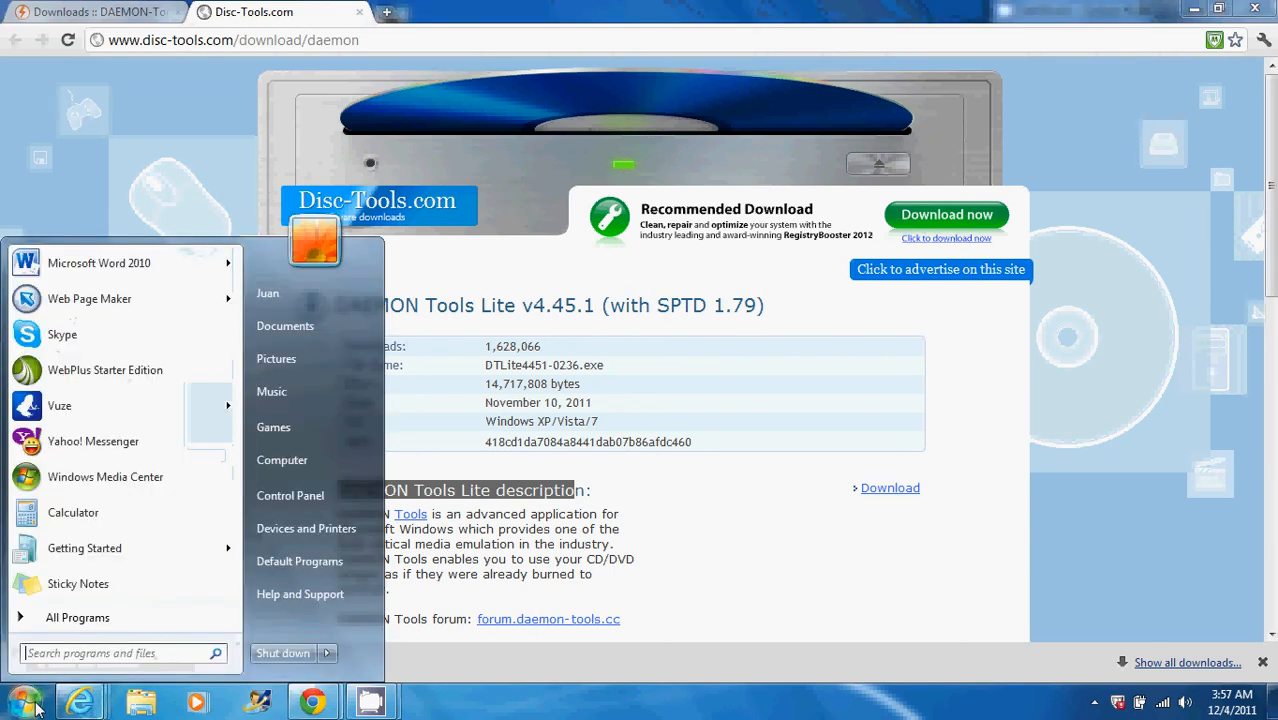
pyautogui.moveTo(287, 460)
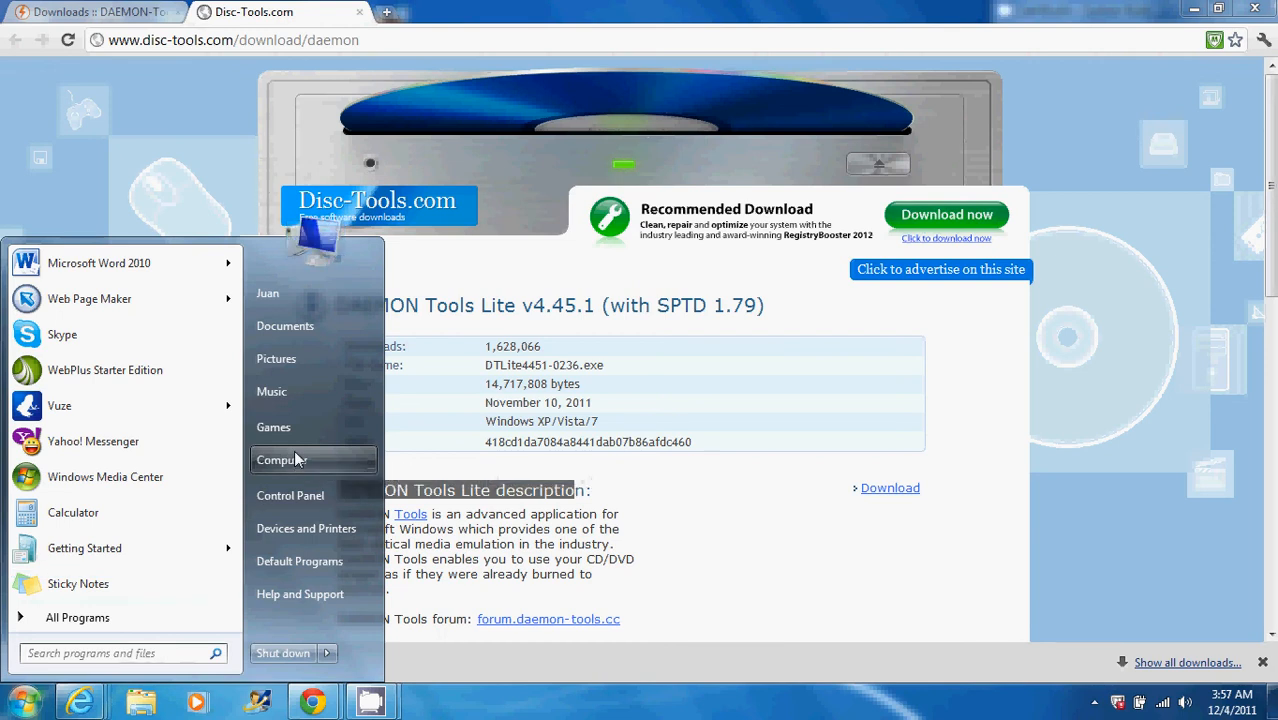
pyautogui.click(283, 459)
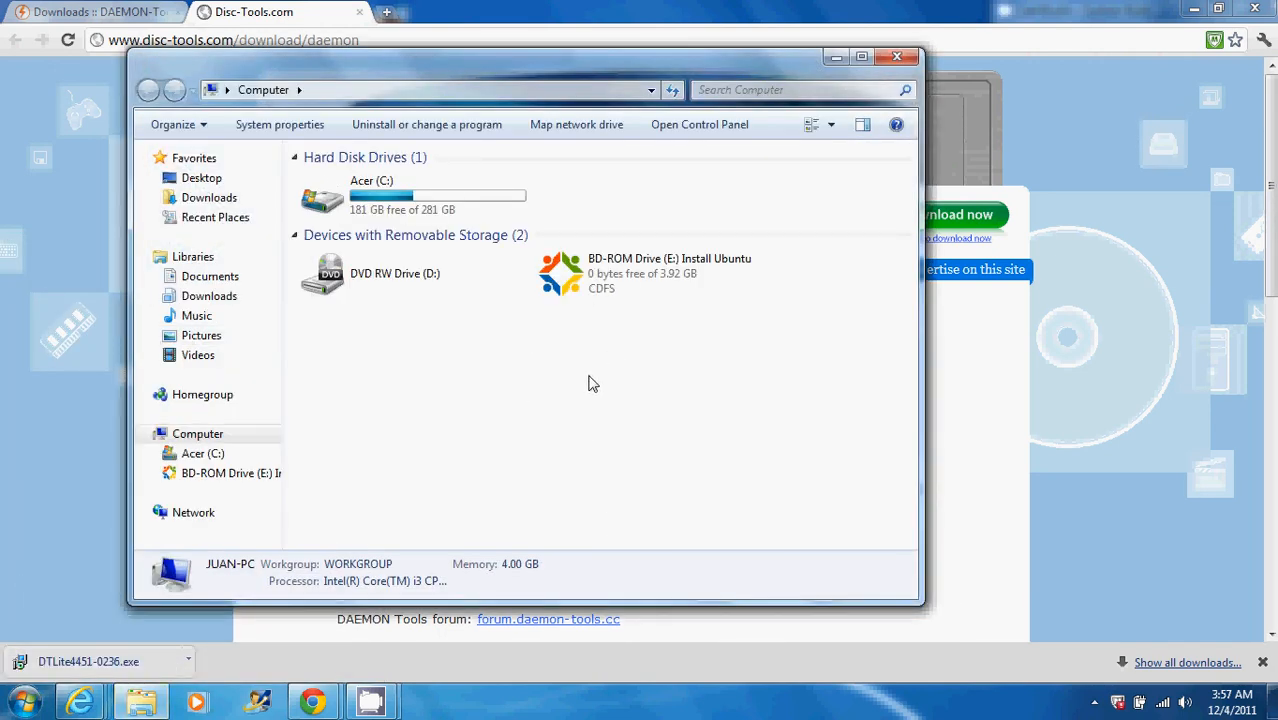
pyautogui.moveTo(614, 277)
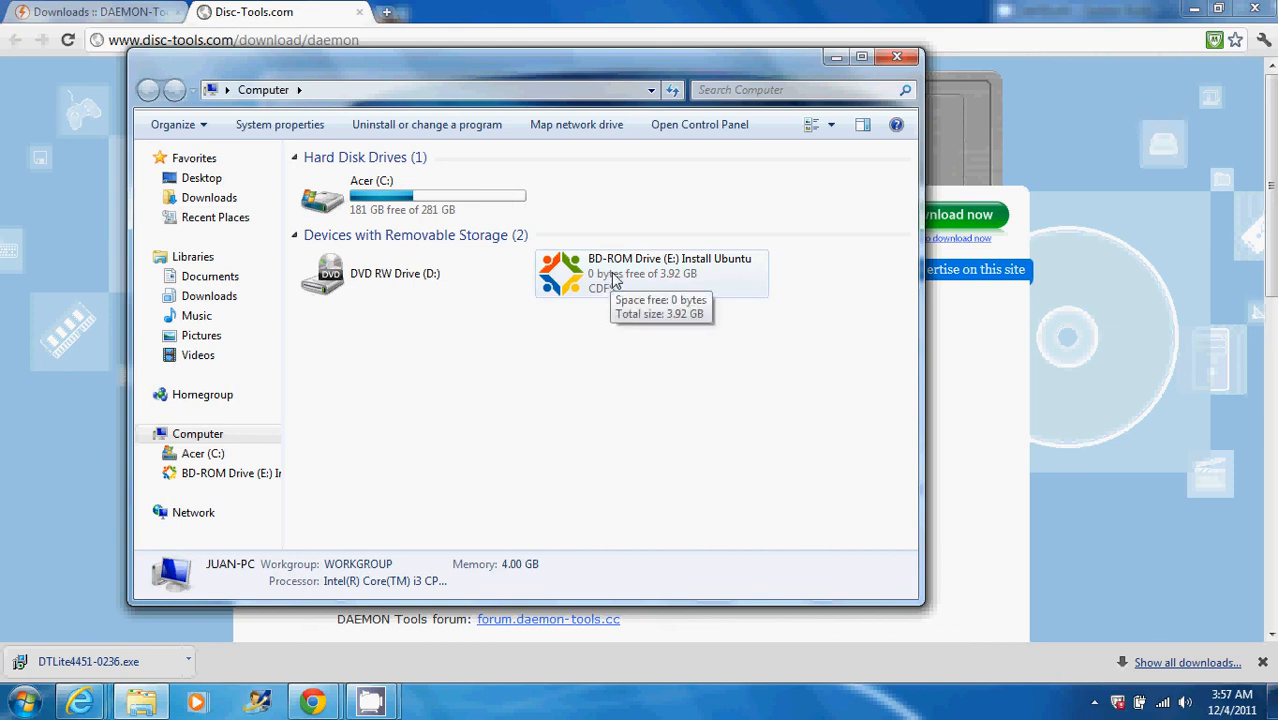
pyautogui.click(650, 273)
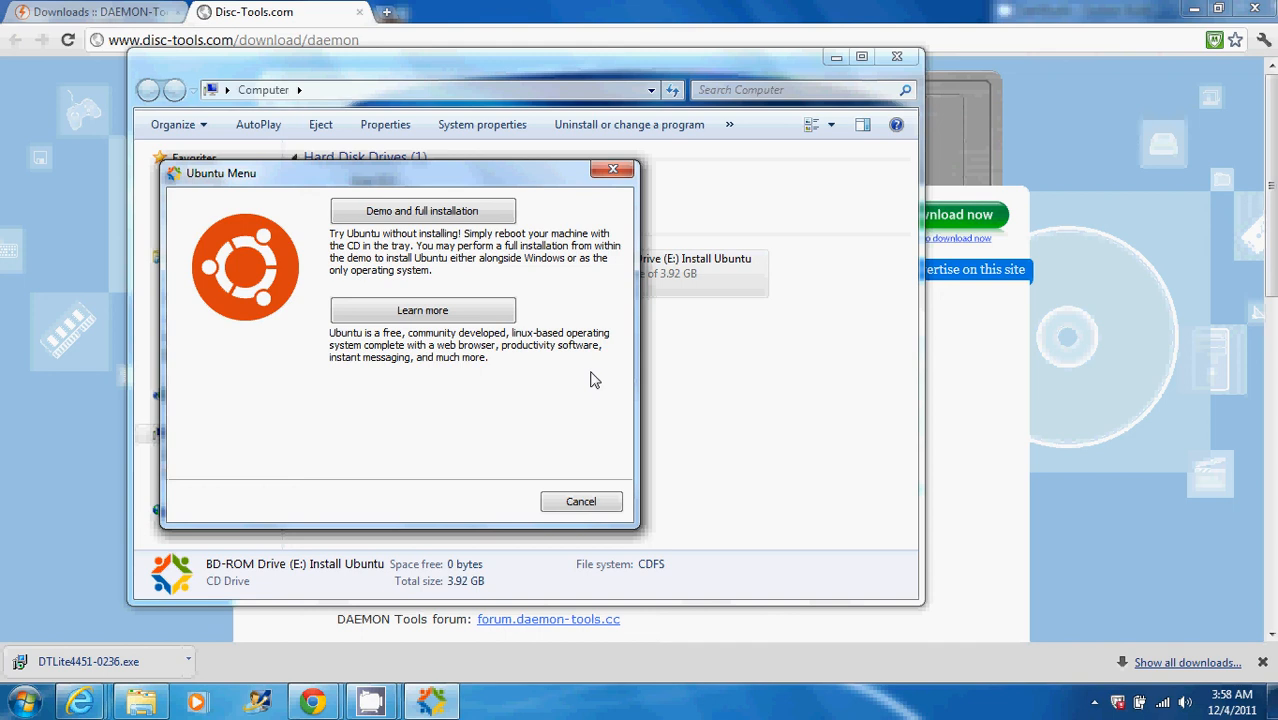
pyautogui.moveTo(587, 484)
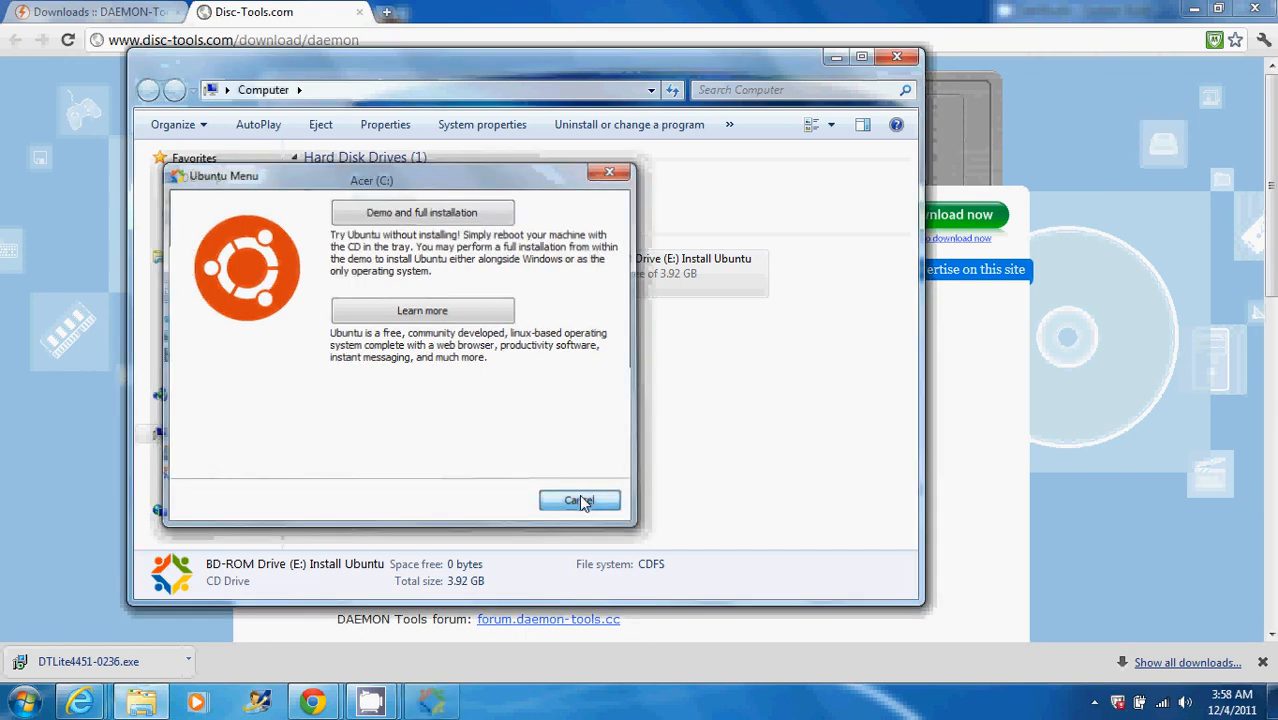
pyautogui.click(579, 500)
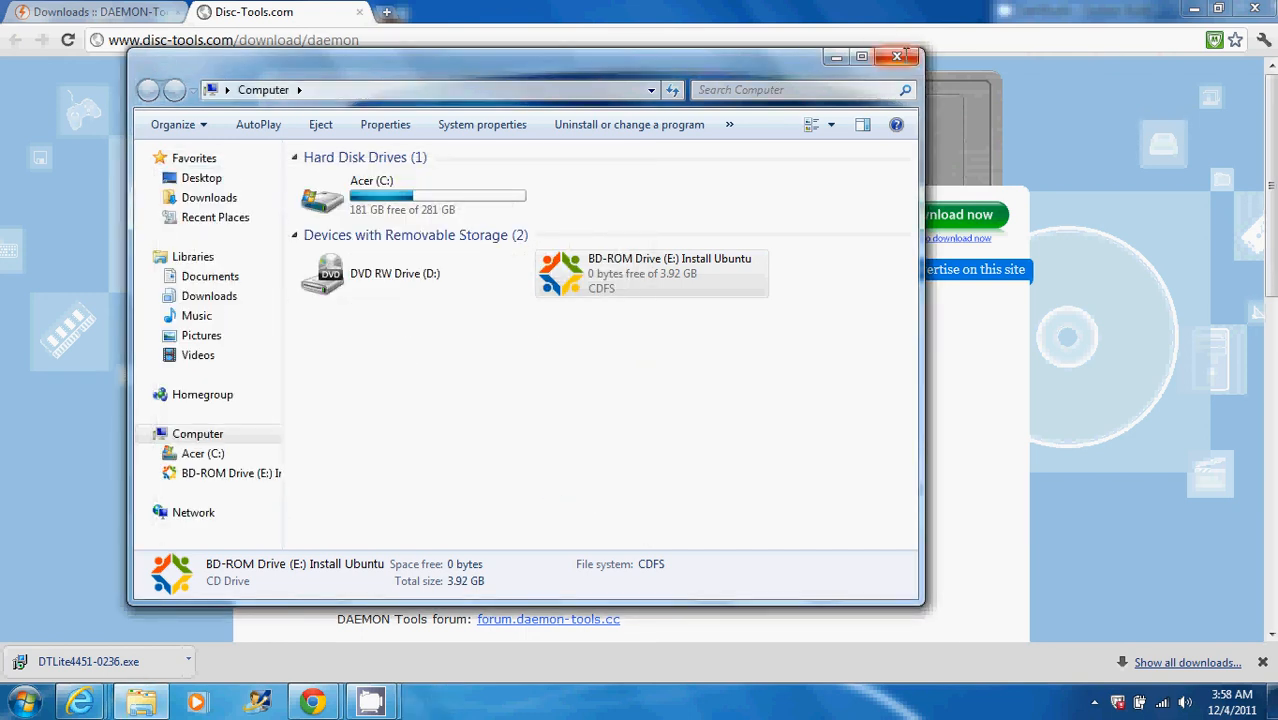
# - Close the Computer window to return to the desktop
pyautogui.click(894, 57)
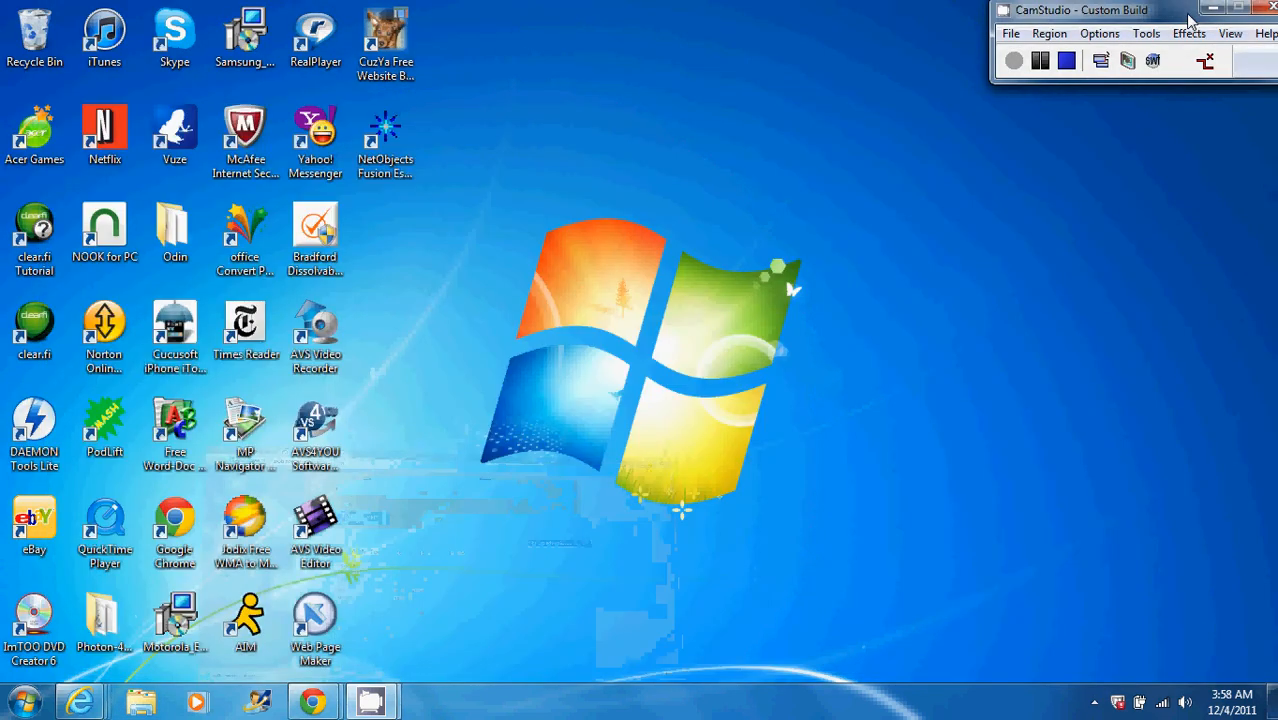
pyautogui.moveTo(1124, 311)
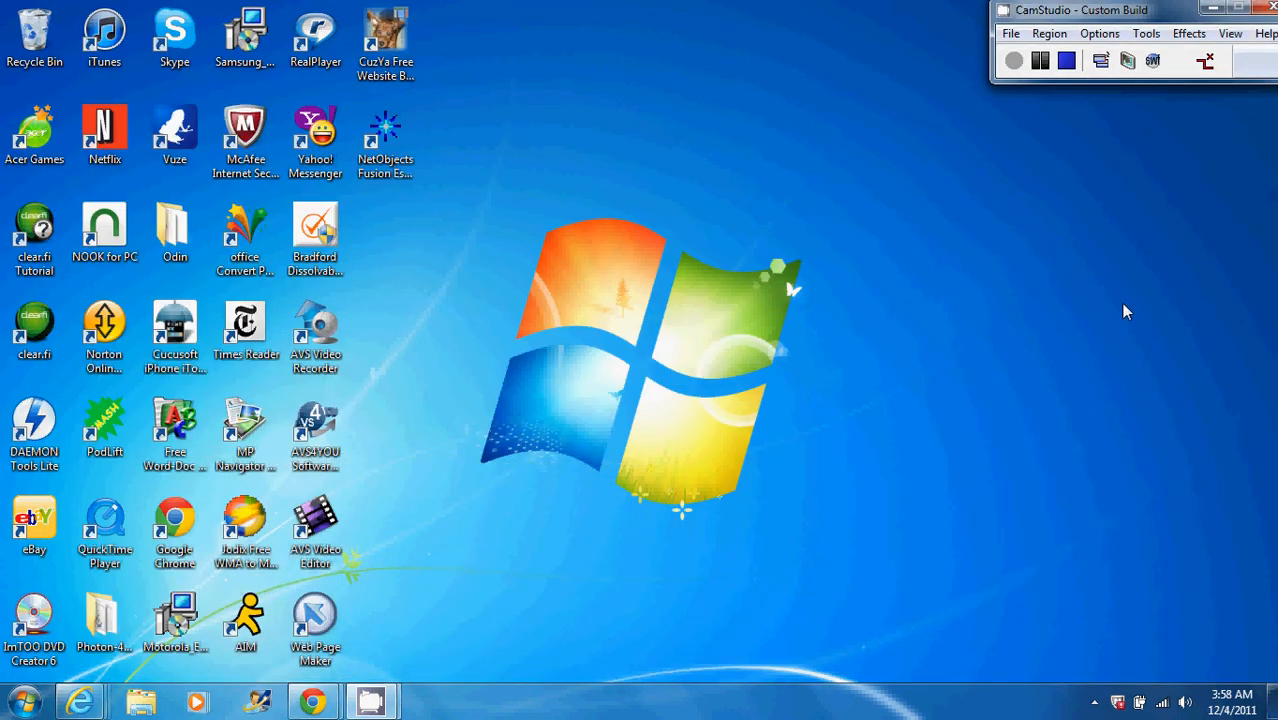